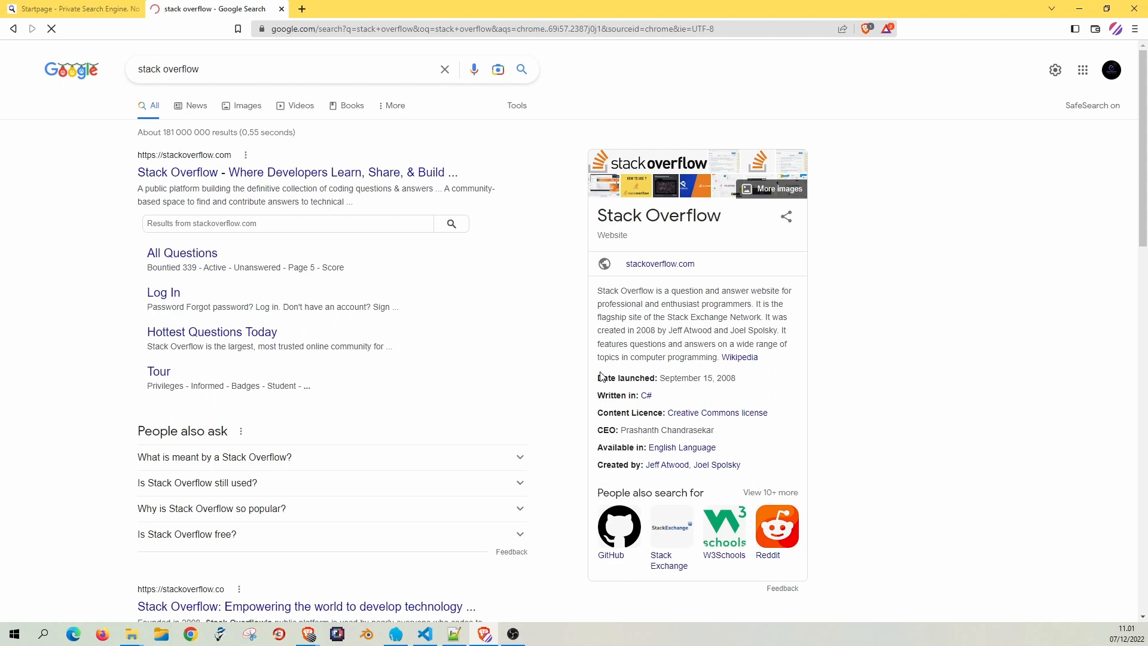
Search 'chatgpt' on Startpage, reach the OpenAI ChatGPT blog and proceed to the login page.
left_click(72, 9)
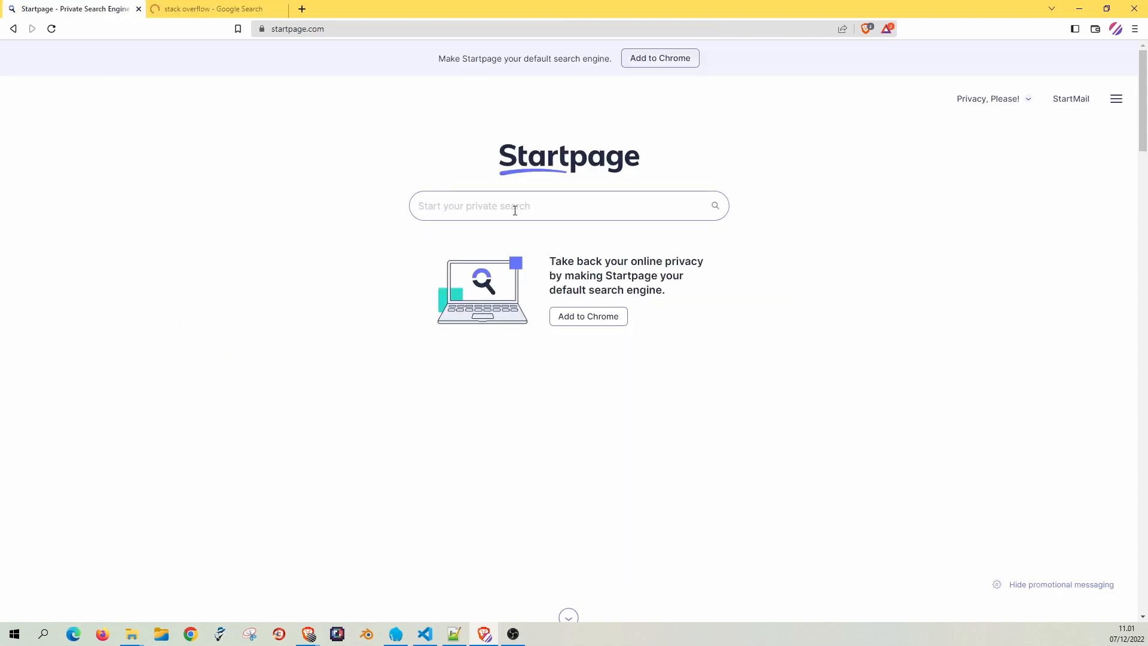
type("chatgpt")
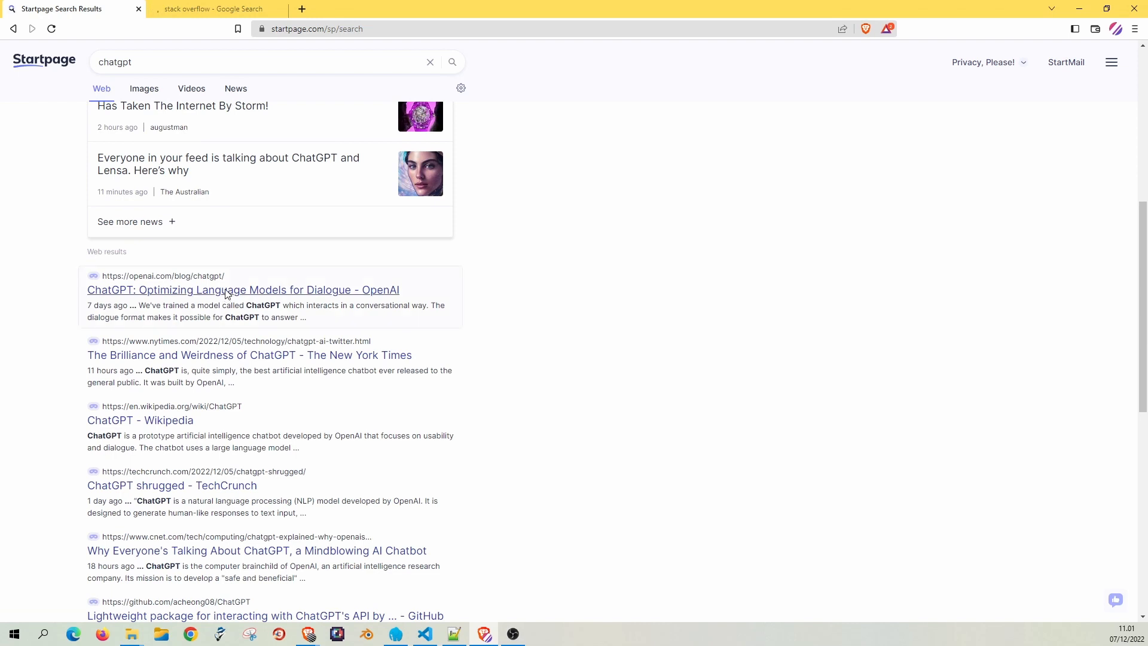
left_click(243, 290)
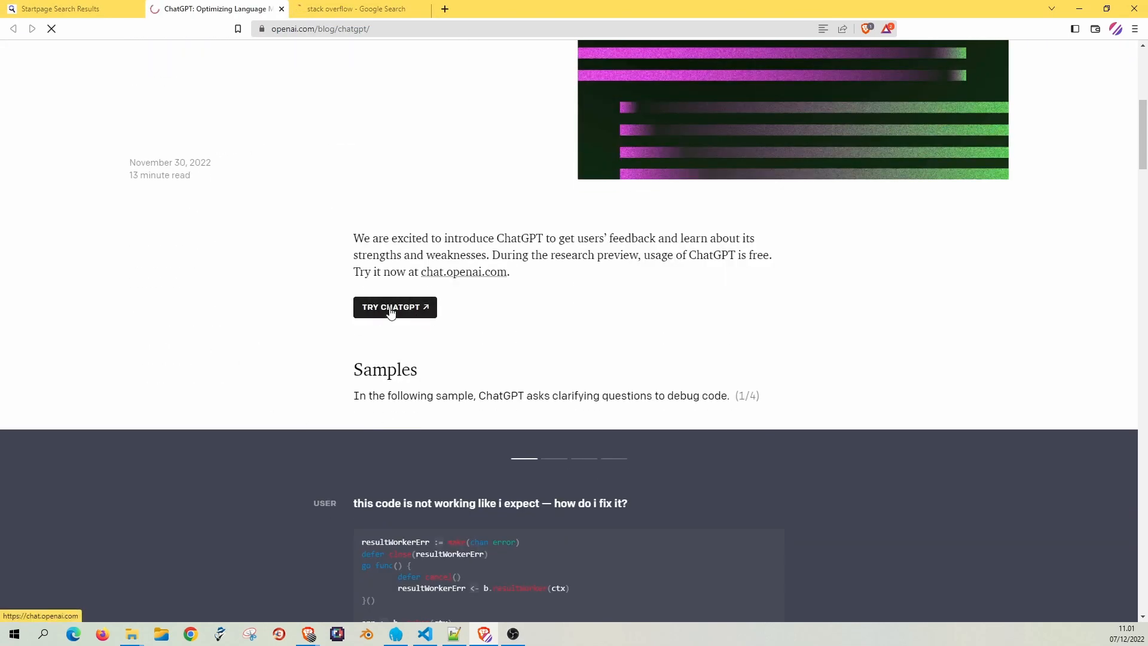
left_click(395, 306)
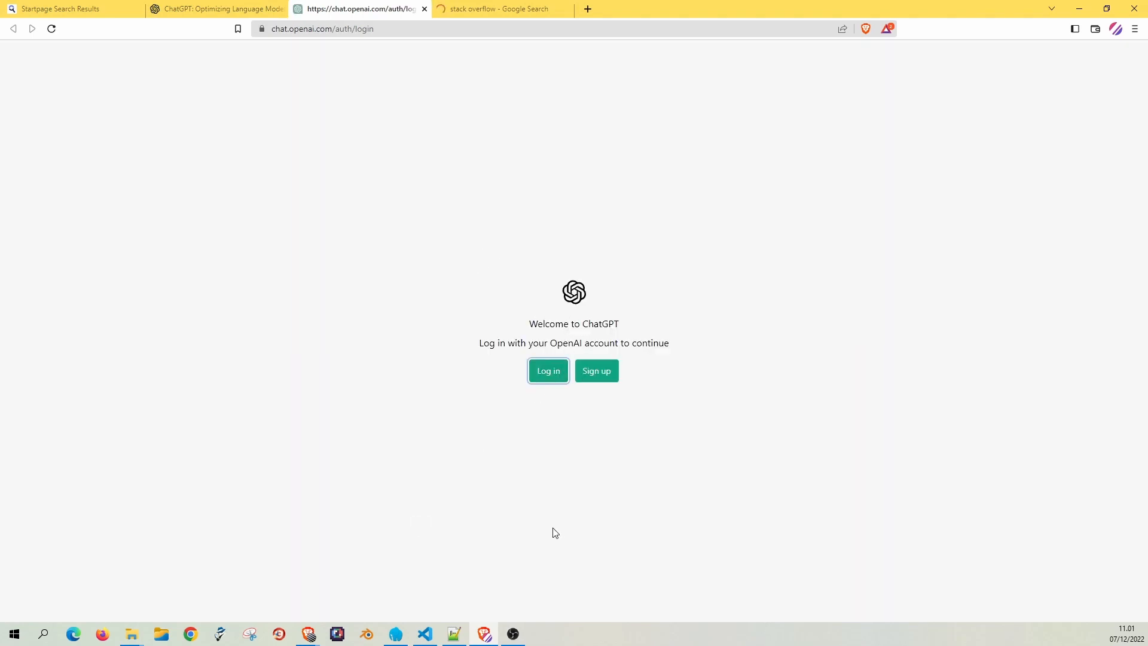
left_click(548, 370)
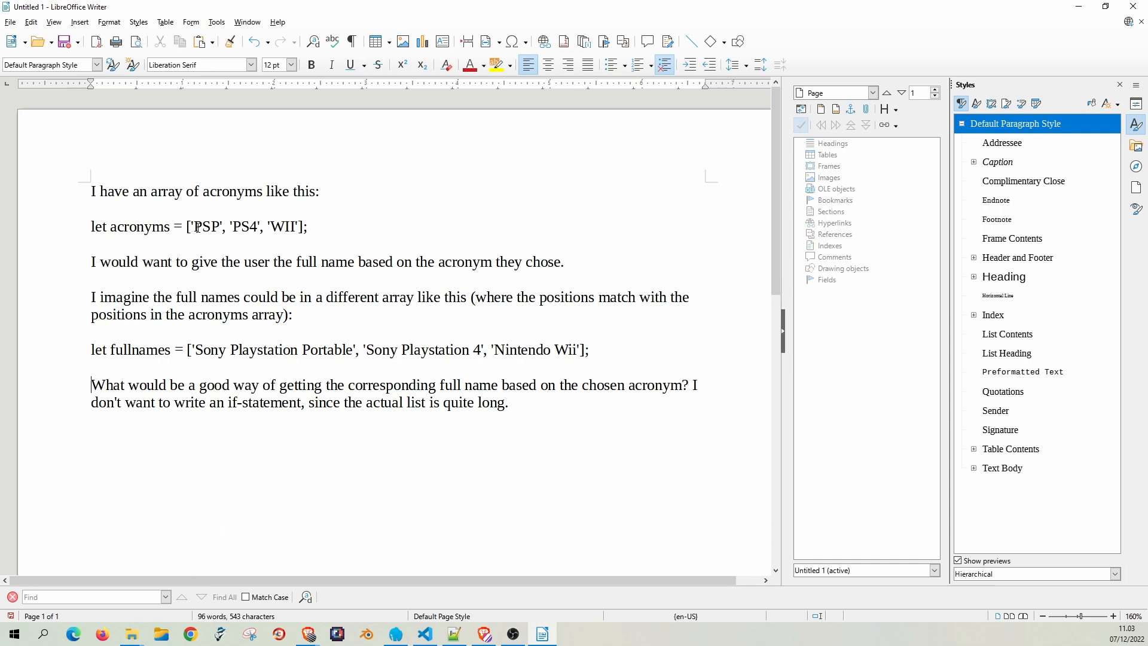
Review the drafted acronym-lookup question in Writer and select all its text.
double_click(205, 227)
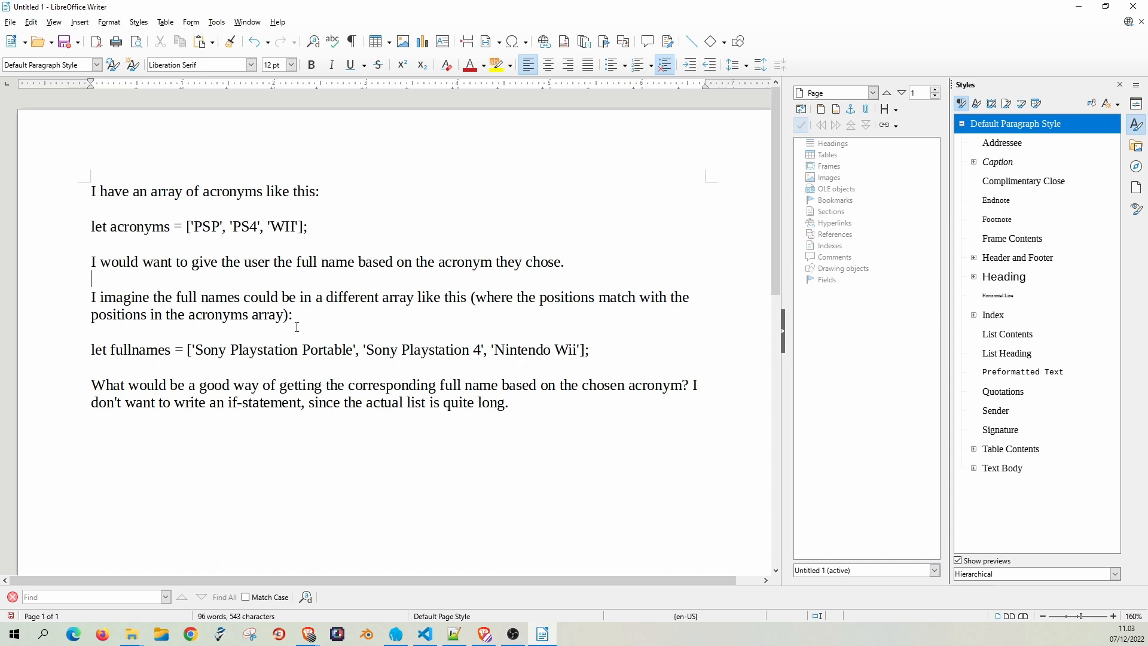
double_click(139, 349)
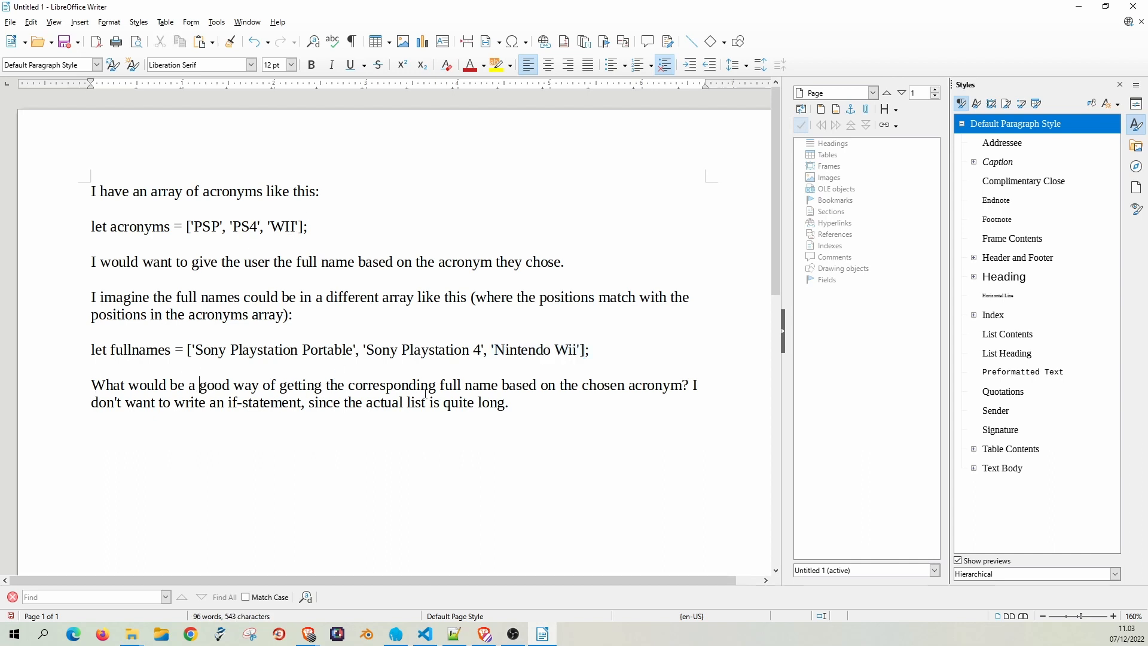
mouse_move(613, 385)
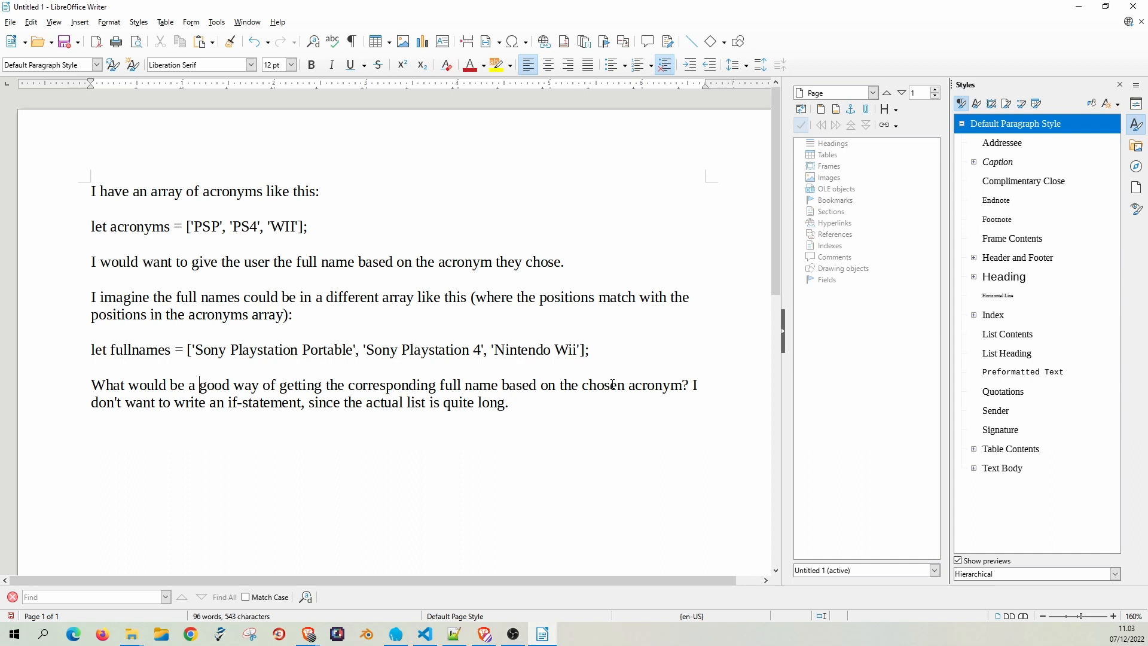
mouse_move(98, 430)
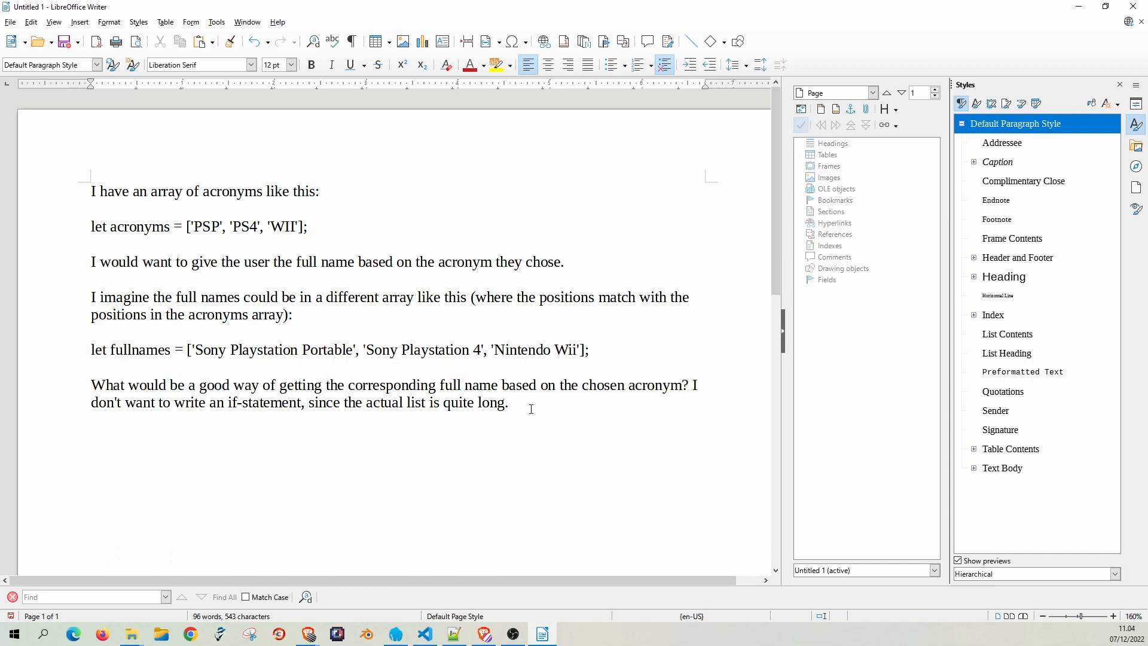
key("ctrl+a")
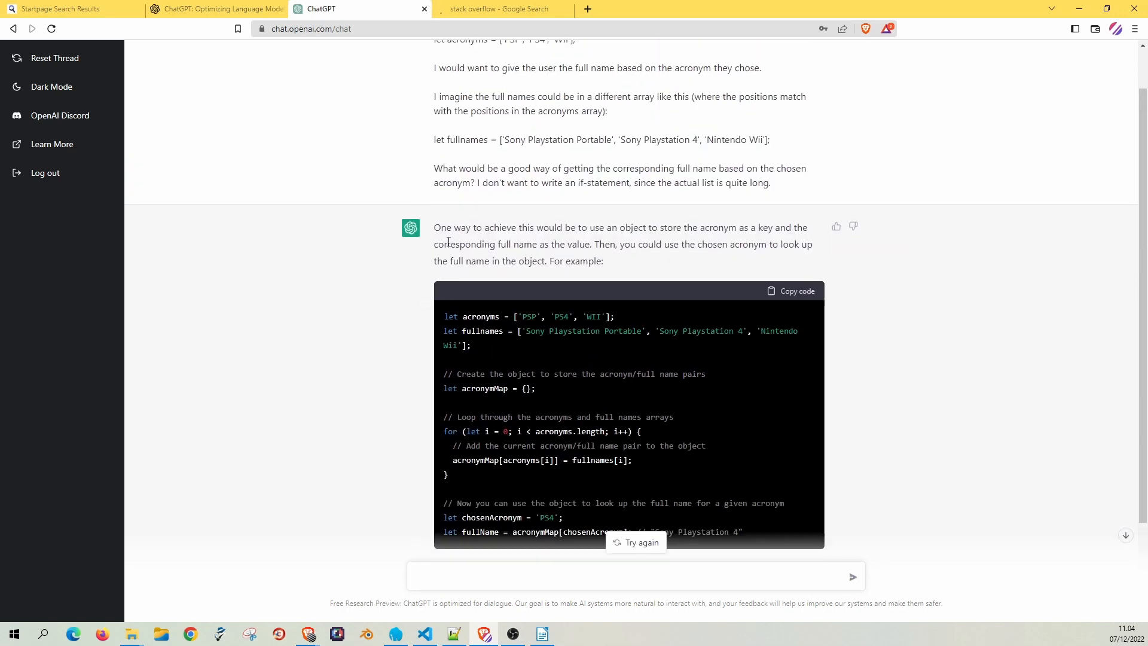
mouse_move(627, 244)
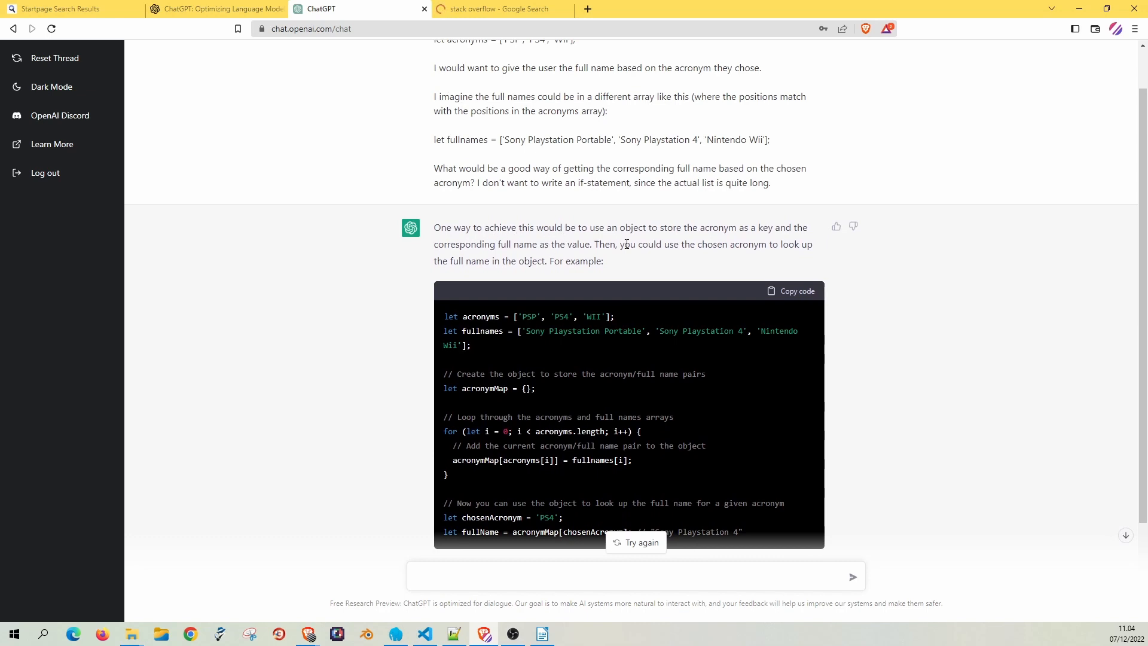
mouse_move(727, 223)
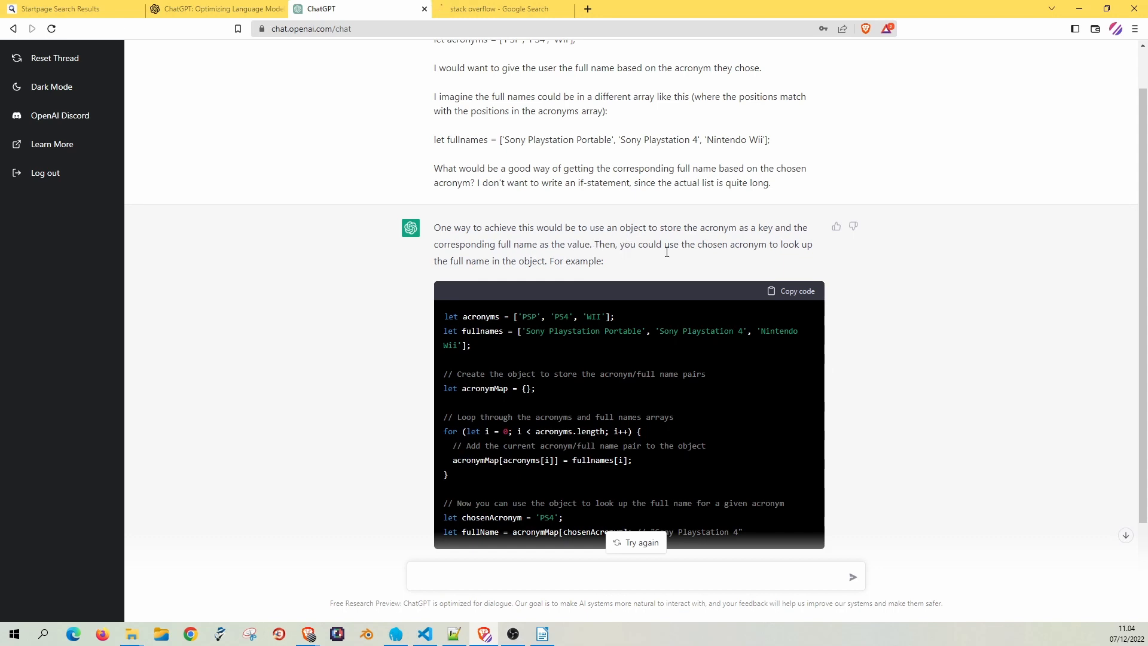
mouse_move(834, 263)
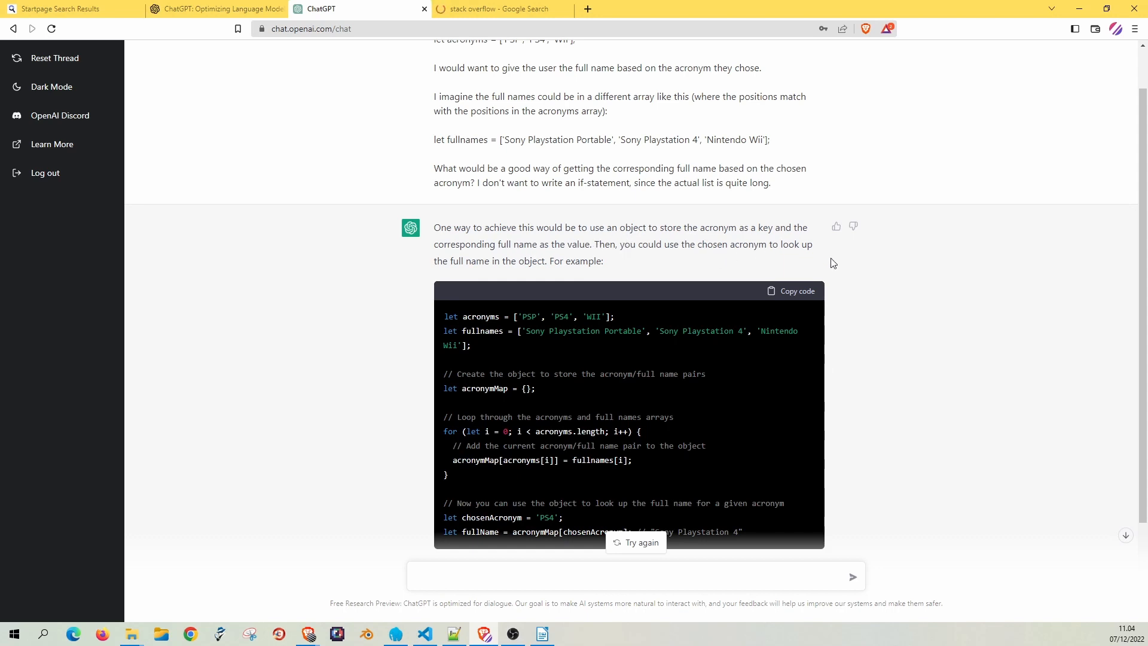
mouse_move(619, 266)
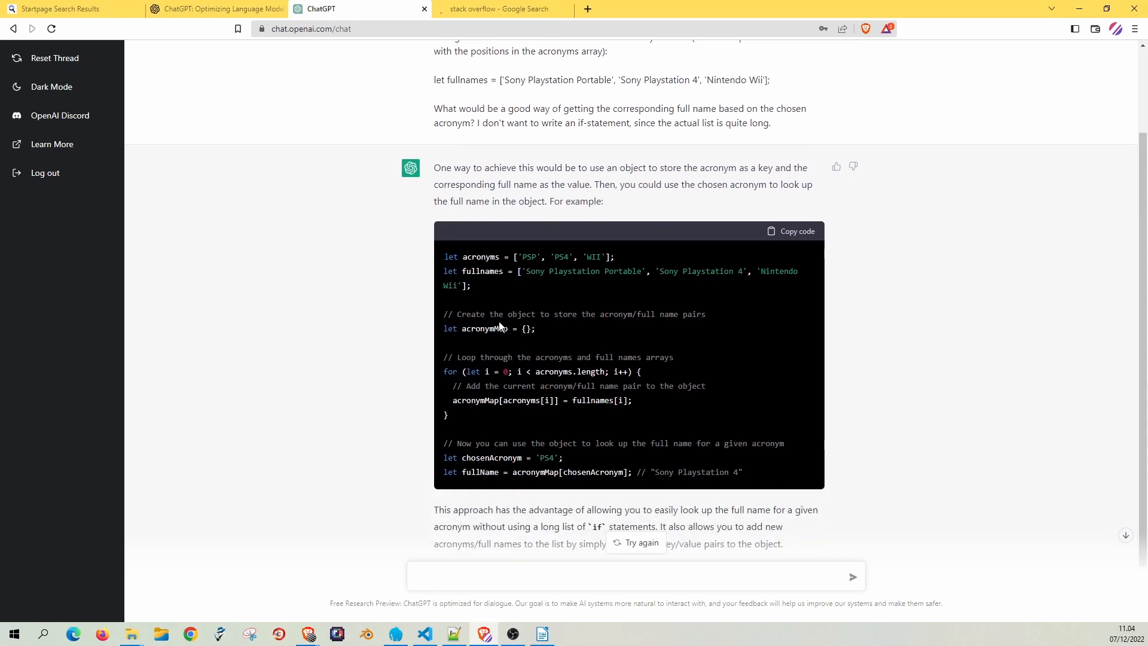
mouse_move(572, 330)
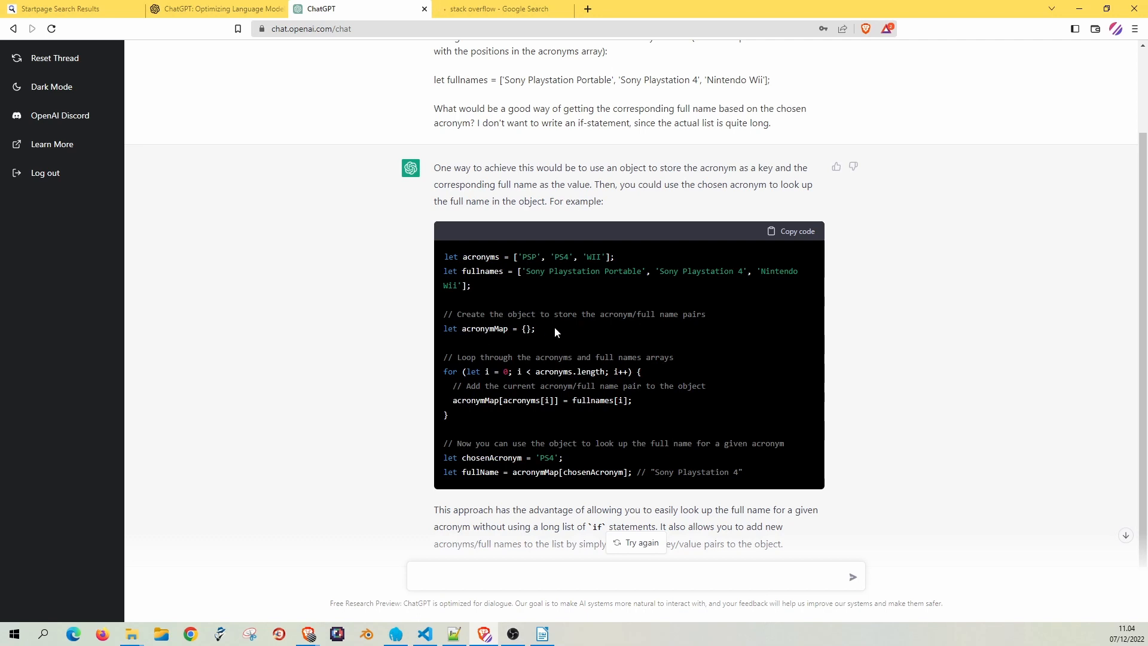
mouse_move(579, 330)
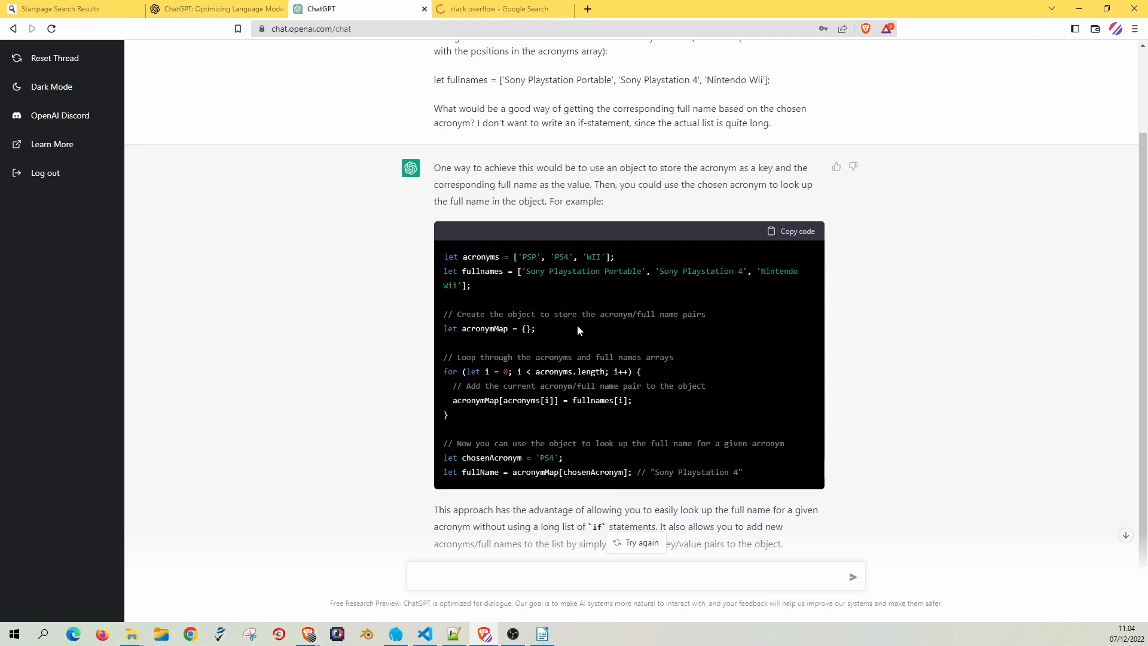
mouse_move(495, 345)
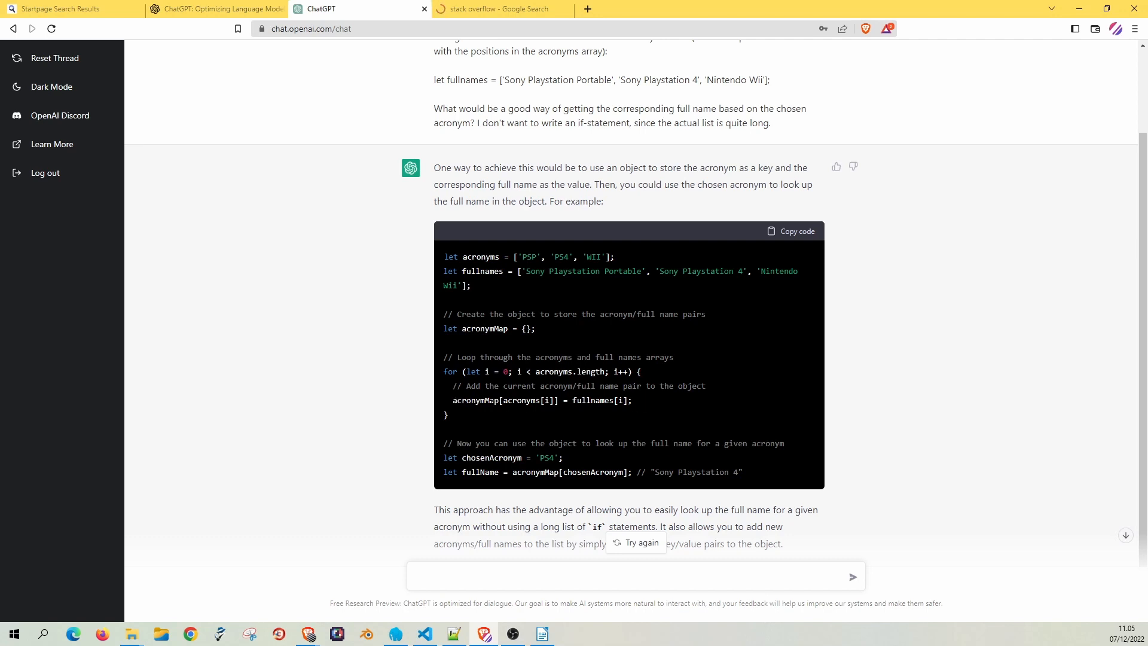
mouse_move(651, 399)
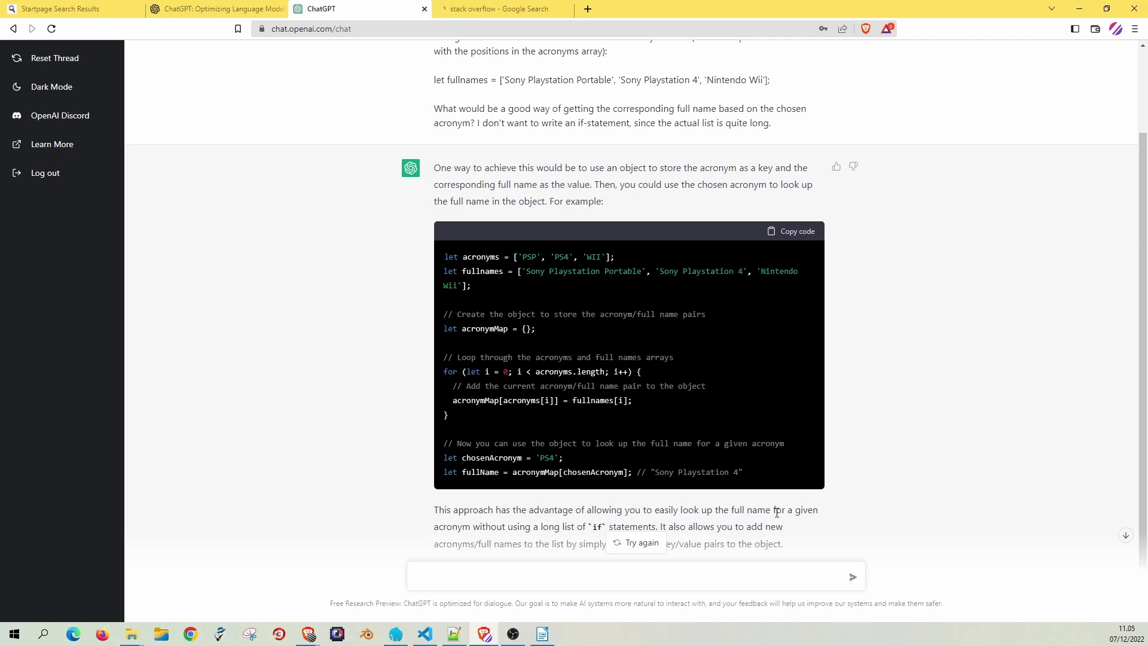
mouse_move(694, 429)
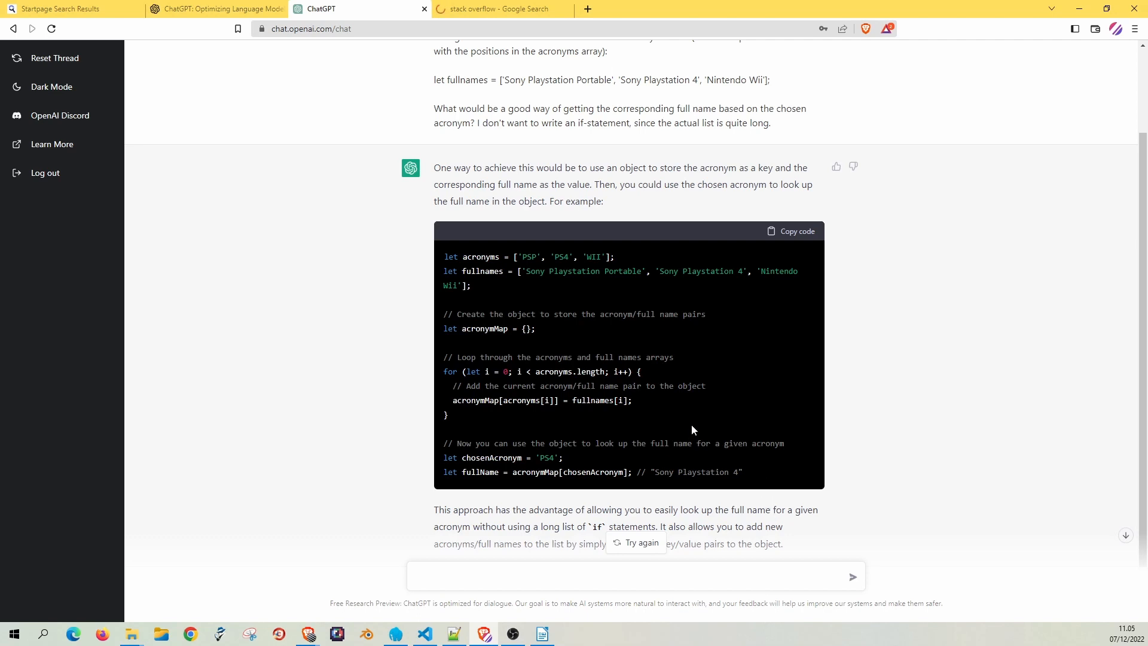
Read through the acronym answer's code block and highlight its closing explanation paragraph.
scroll("down", 3)
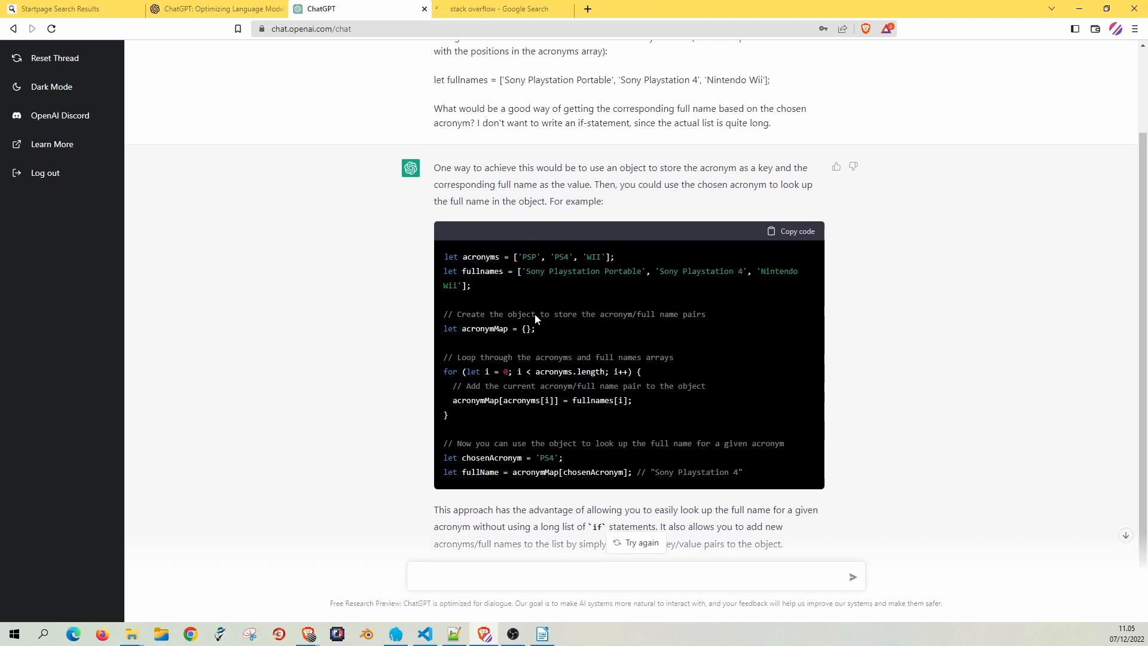
mouse_move(801, 319)
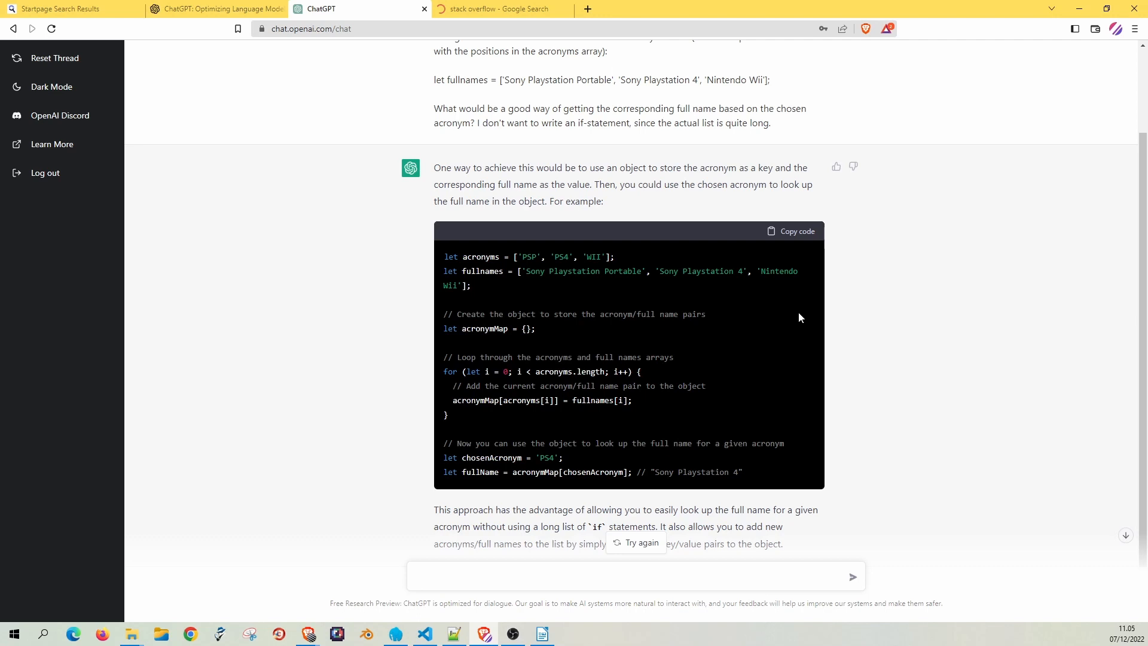
scroll("down", 3)
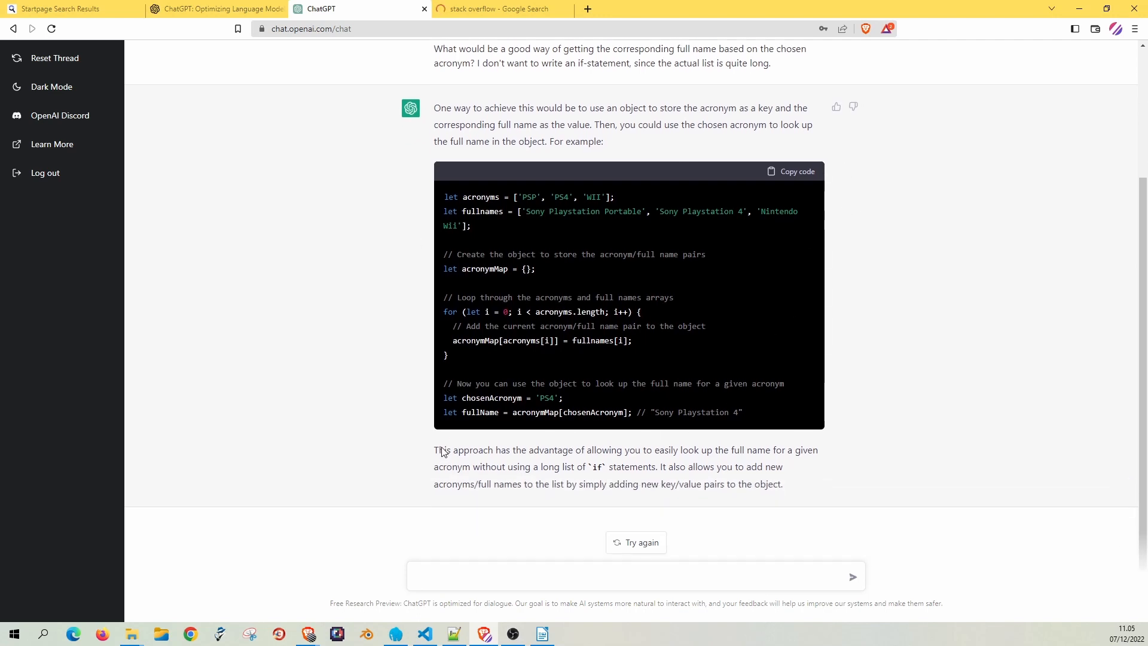
left_click_drag(434, 450, 750, 449)
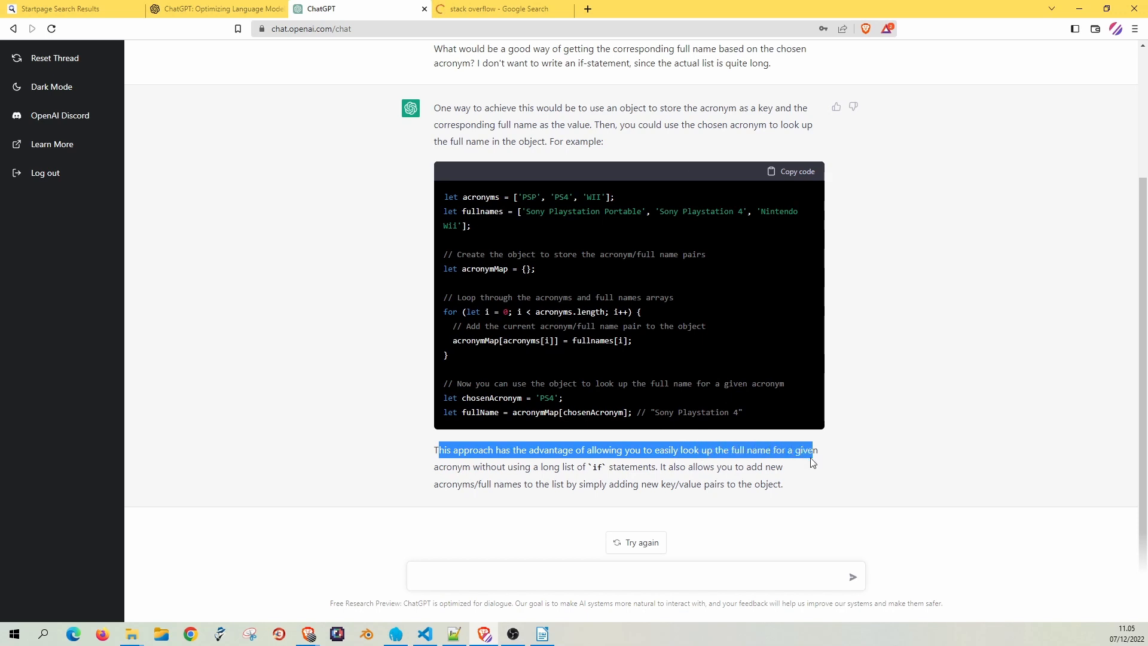
left_click_drag(810, 461, 805, 469)
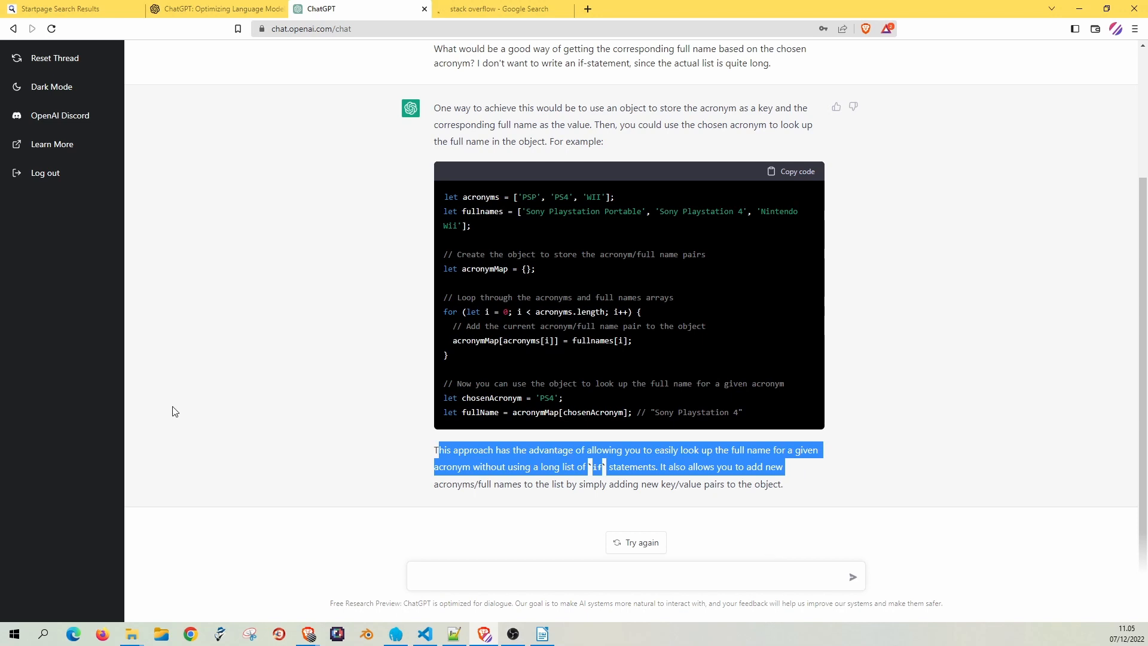
scroll("up", 3)
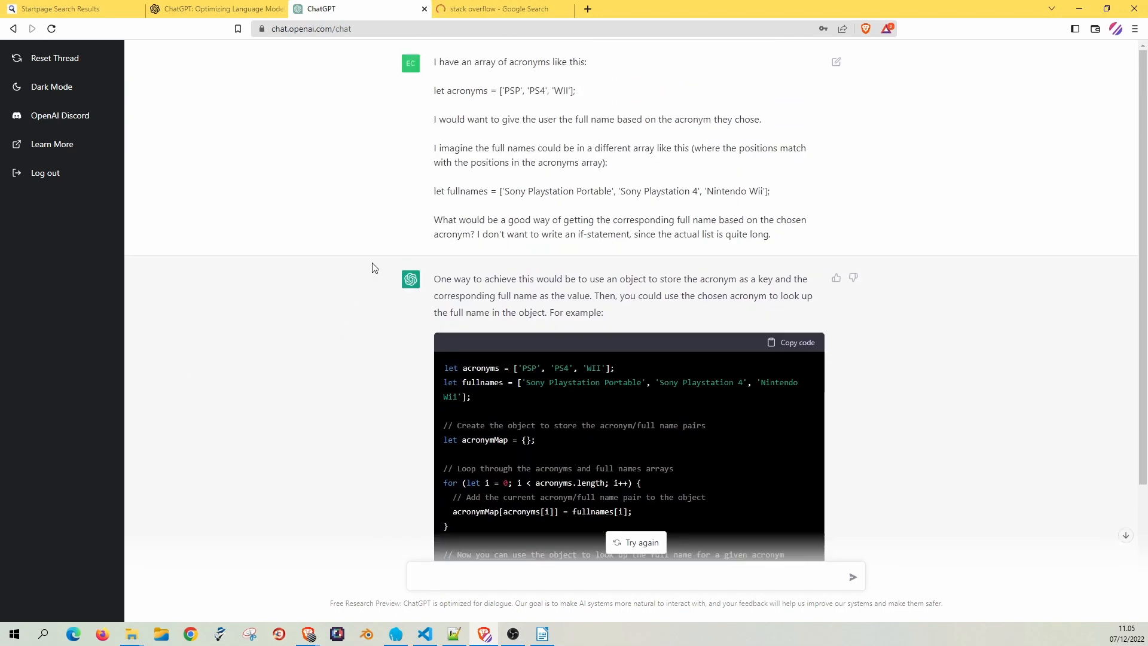
scroll("down", 3)
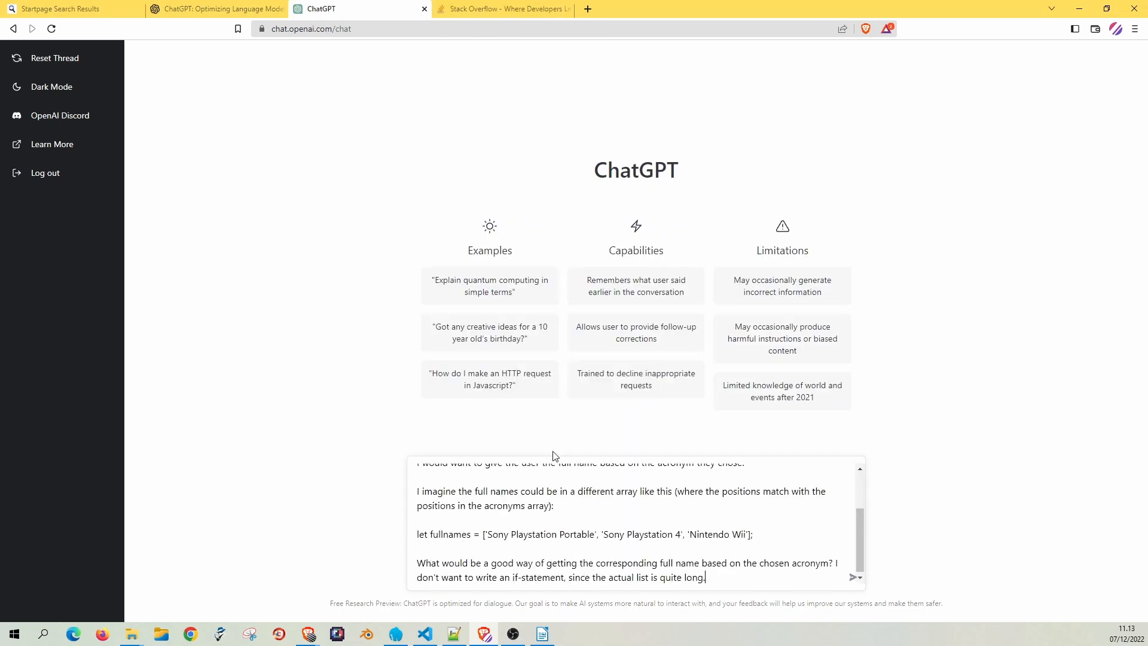
mouse_move(851, 579)
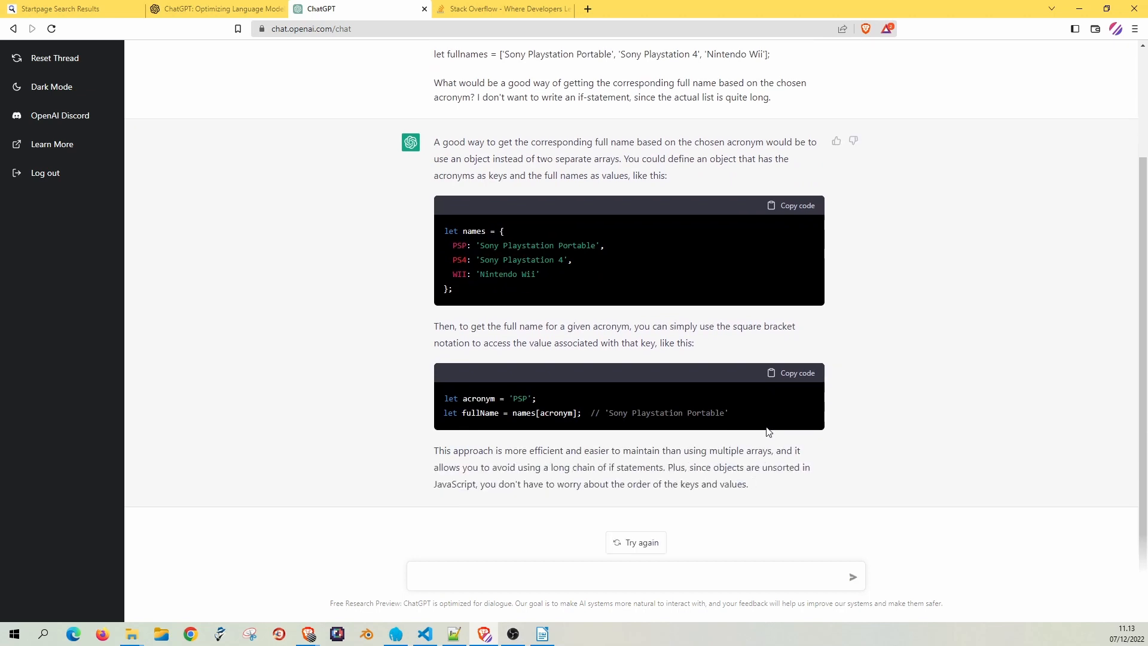
mouse_move(487, 129)
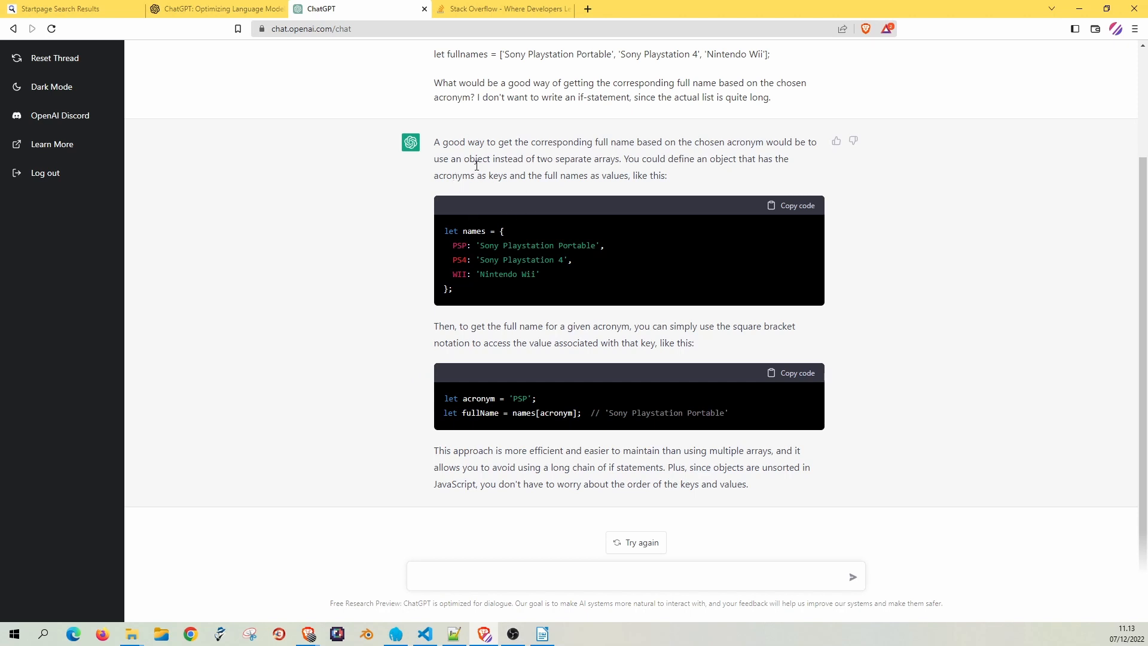
mouse_move(624, 182)
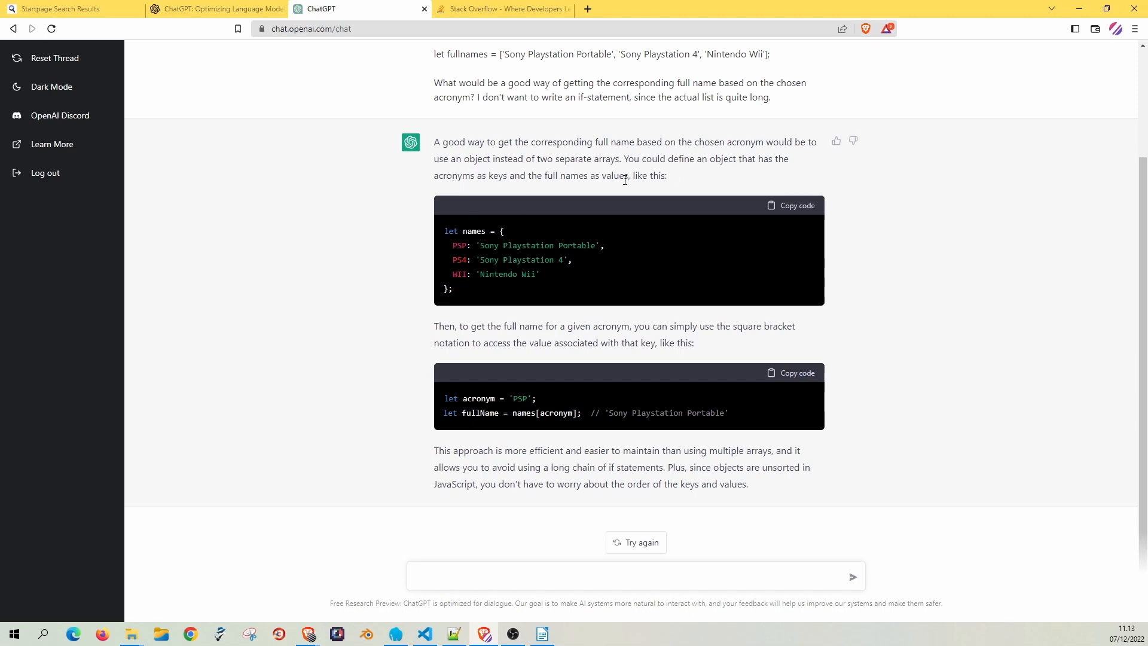
mouse_move(622, 157)
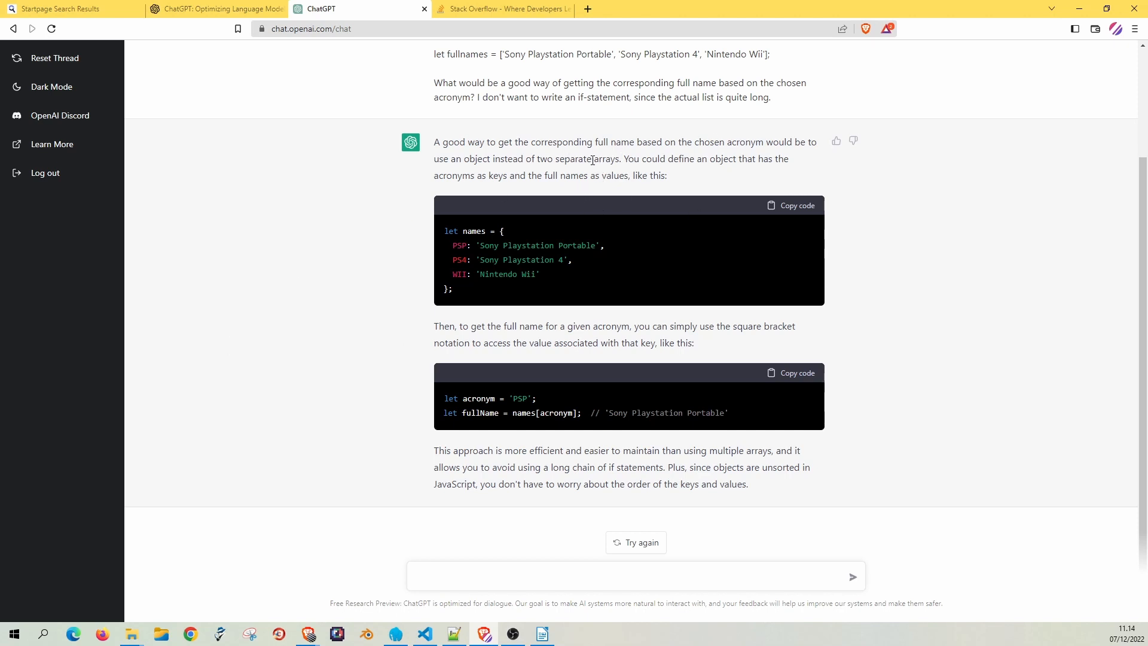
mouse_move(457, 175)
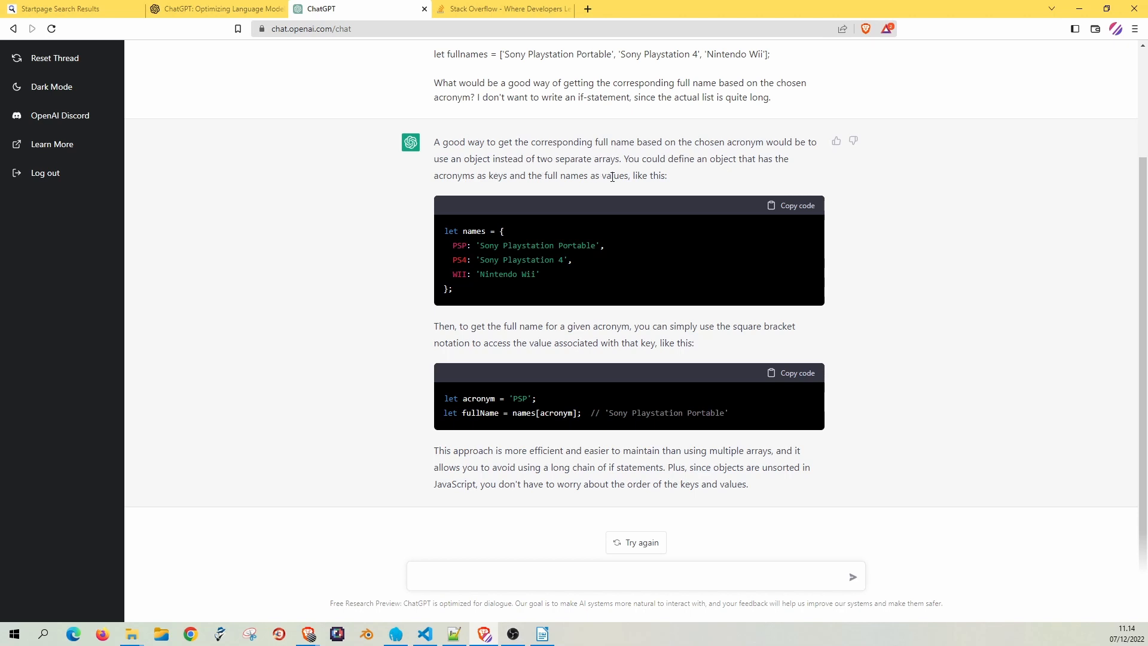
mouse_move(453, 246)
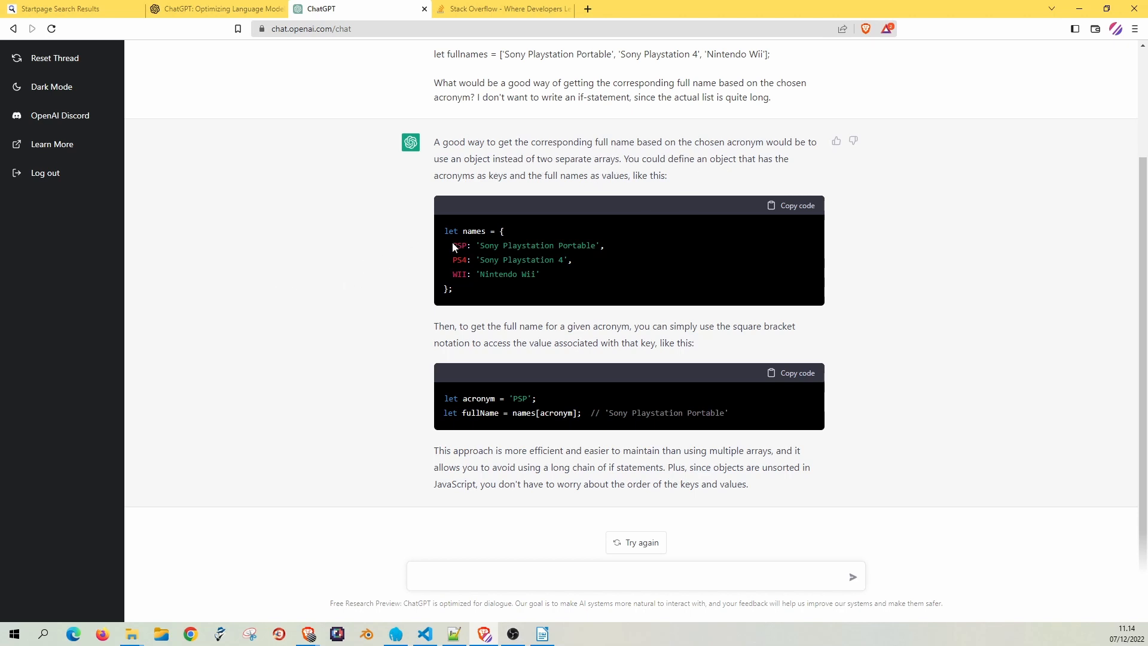
mouse_move(453, 245)
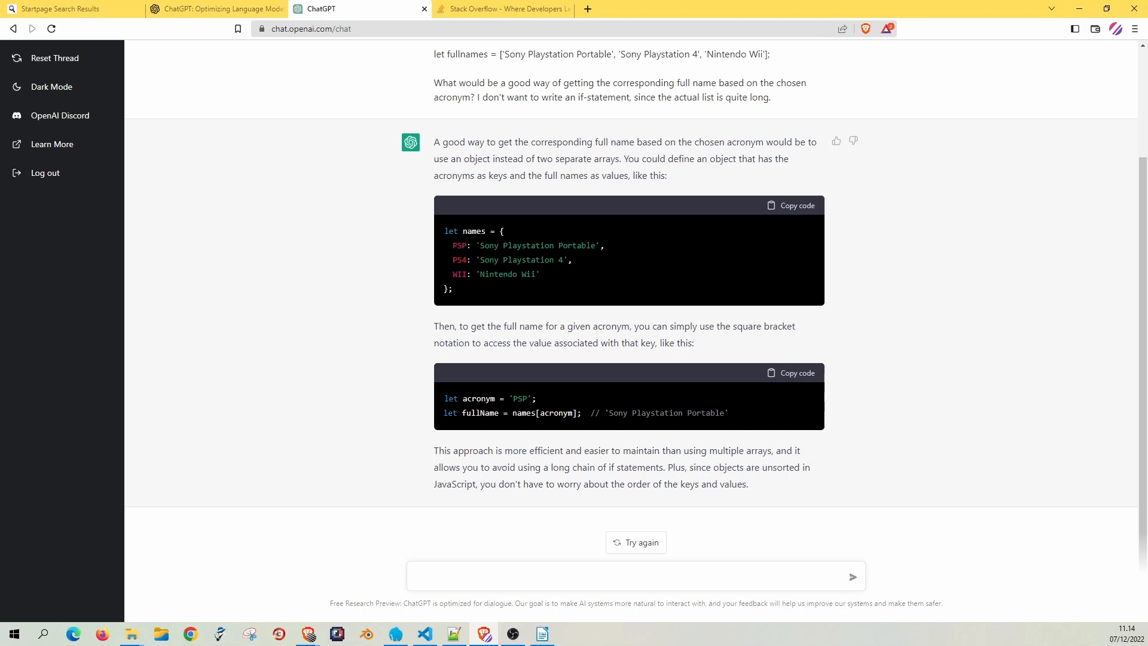
mouse_move(459, 256)
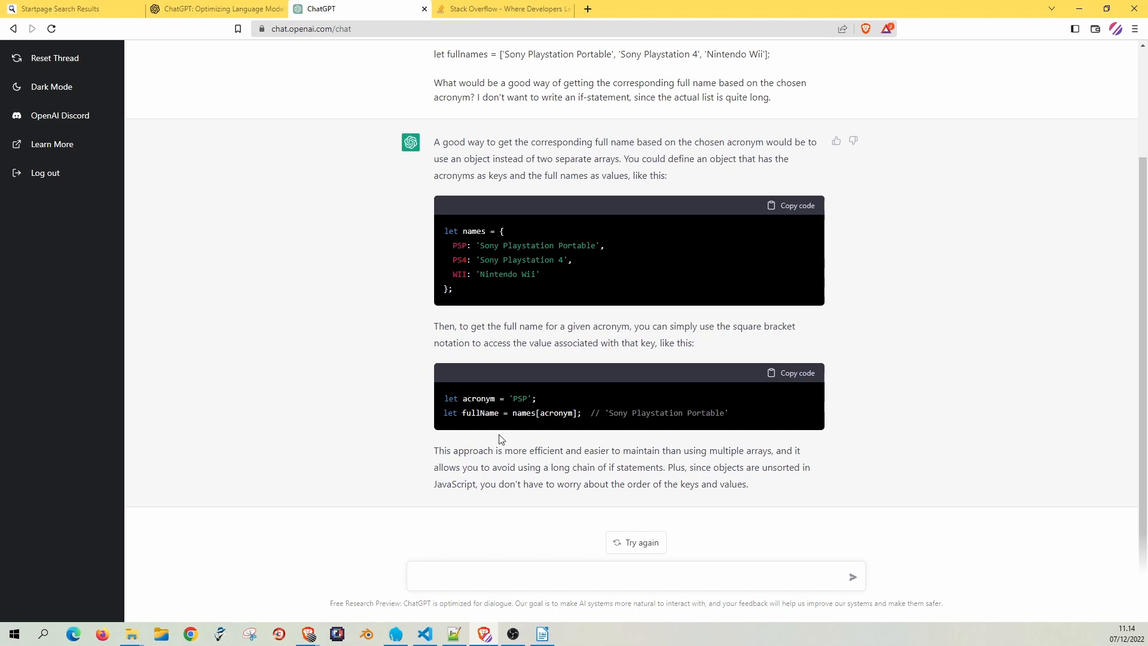
mouse_move(459, 392)
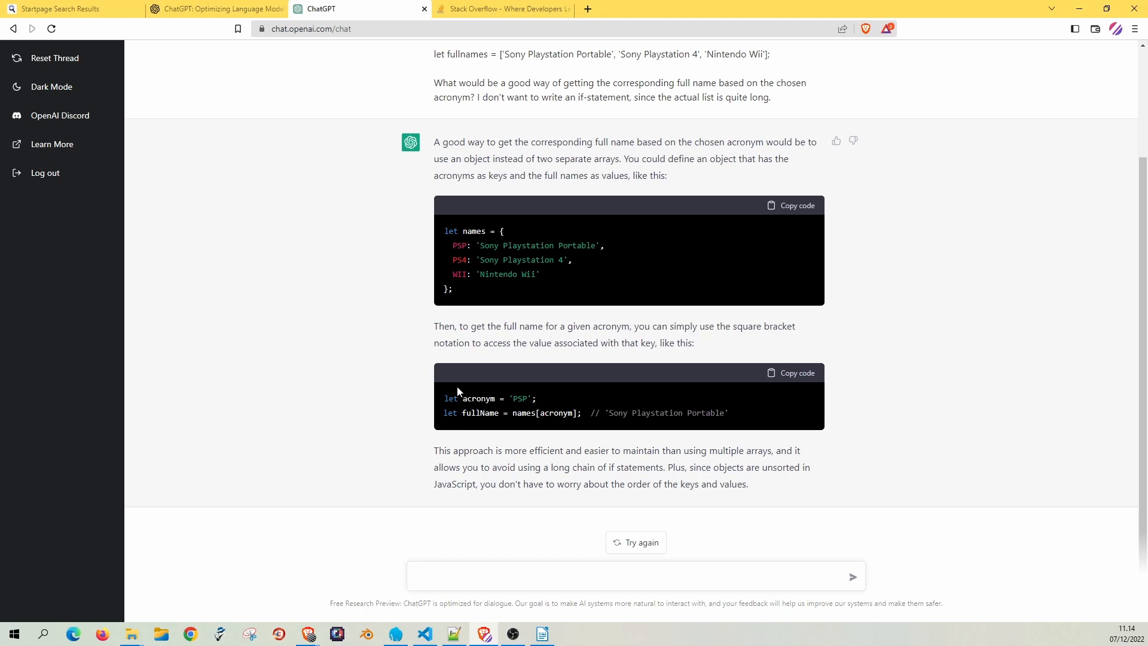
mouse_move(488, 426)
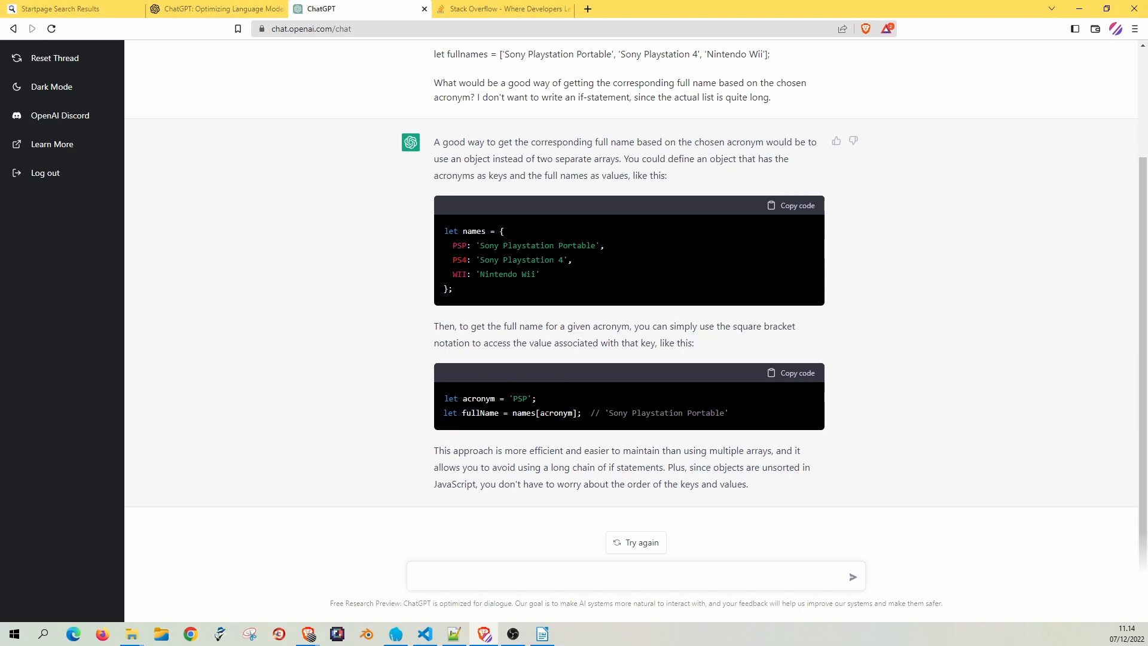
mouse_move(552, 430)
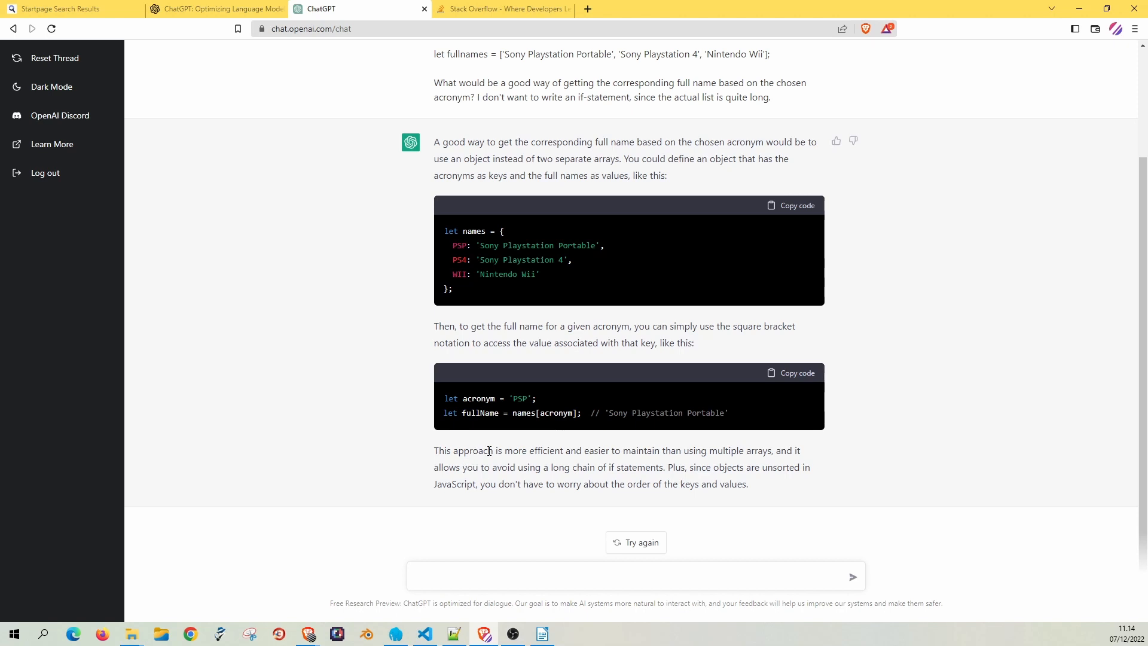
left_click_drag(475, 451, 801, 451)
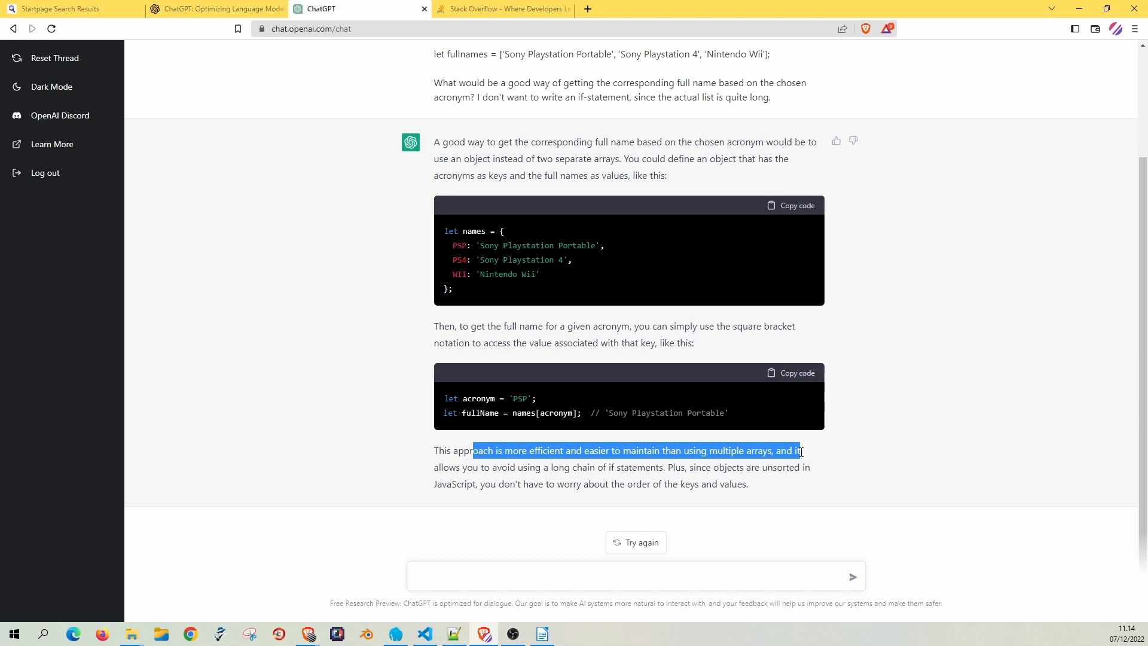
left_click_drag(801, 451, 804, 468)
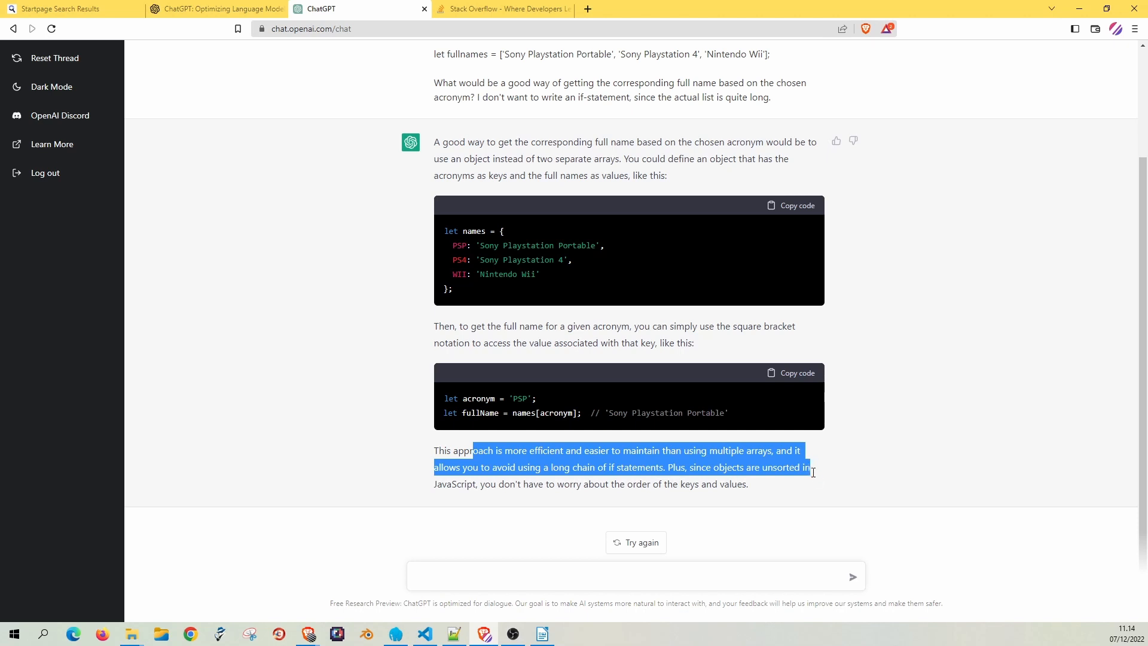
left_click_drag(814, 473, 748, 485)
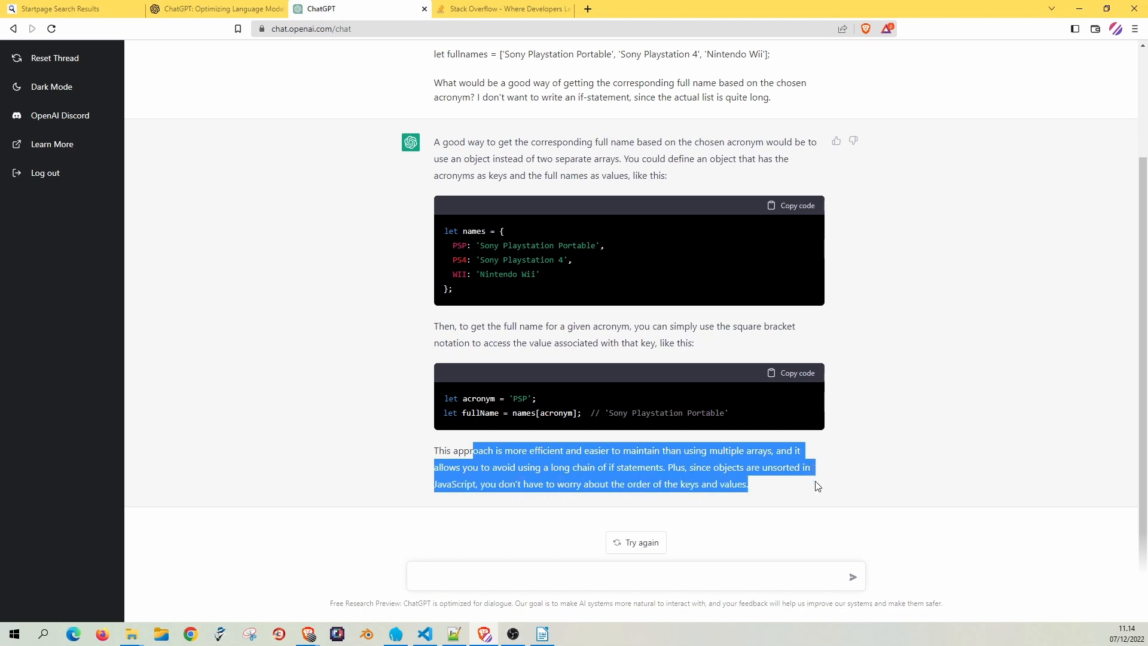
left_click(1019, 390)
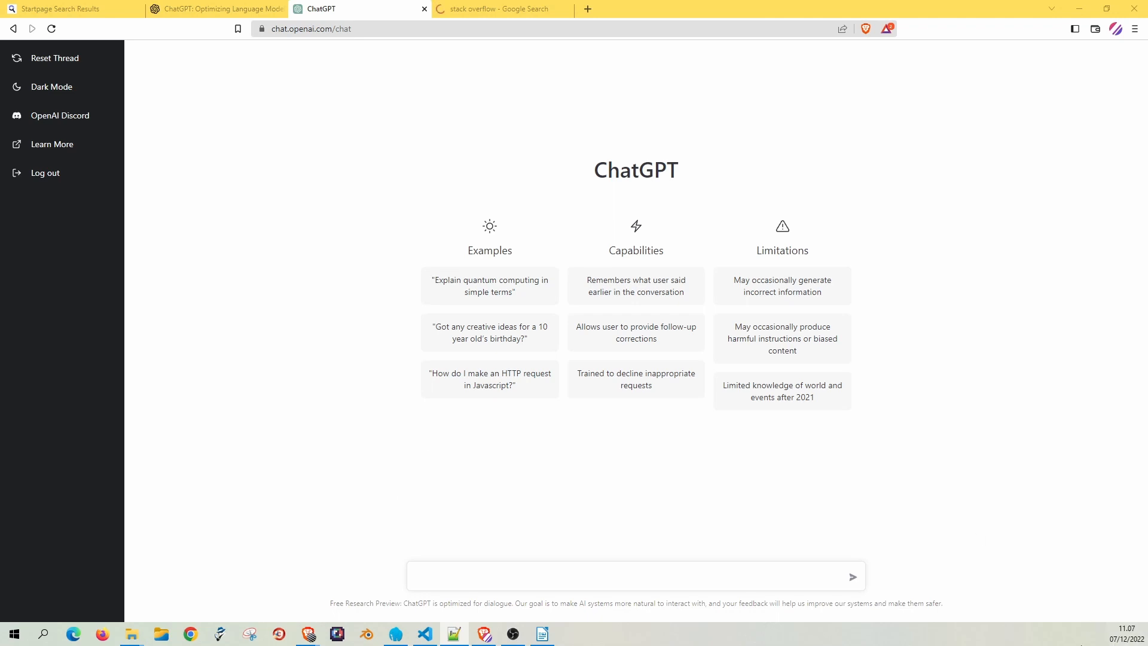
Ask 'How can I remove a specific value from an array in Javascript?' and read the filter() answer.
type("How can I remove a specific value from an array in Javascript?")
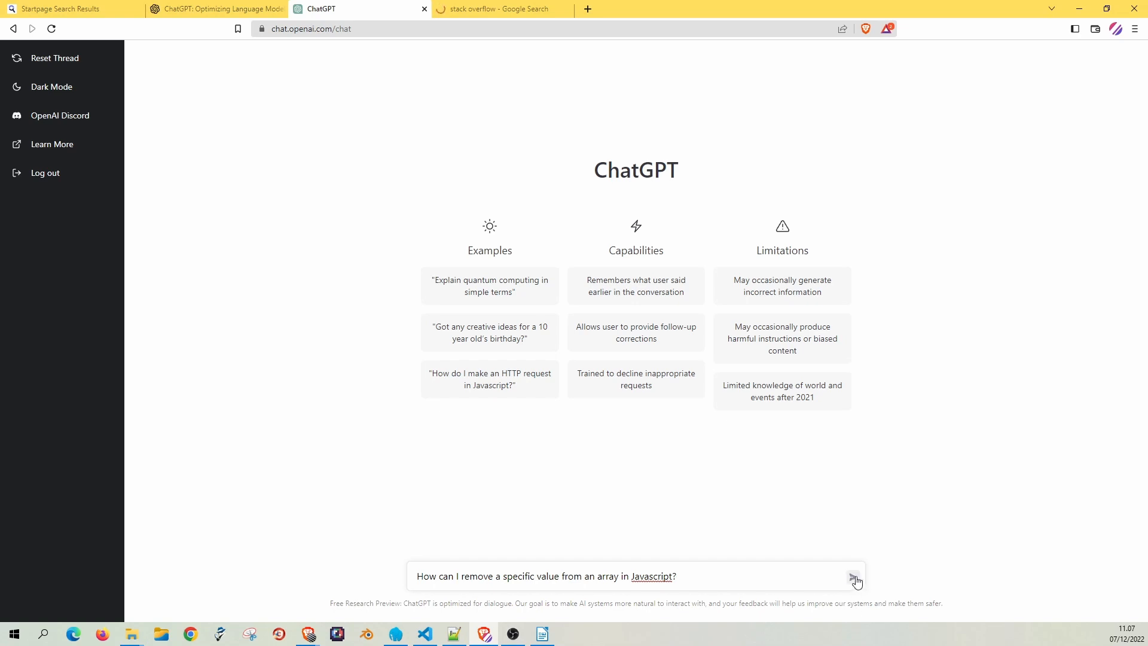
left_click(853, 575)
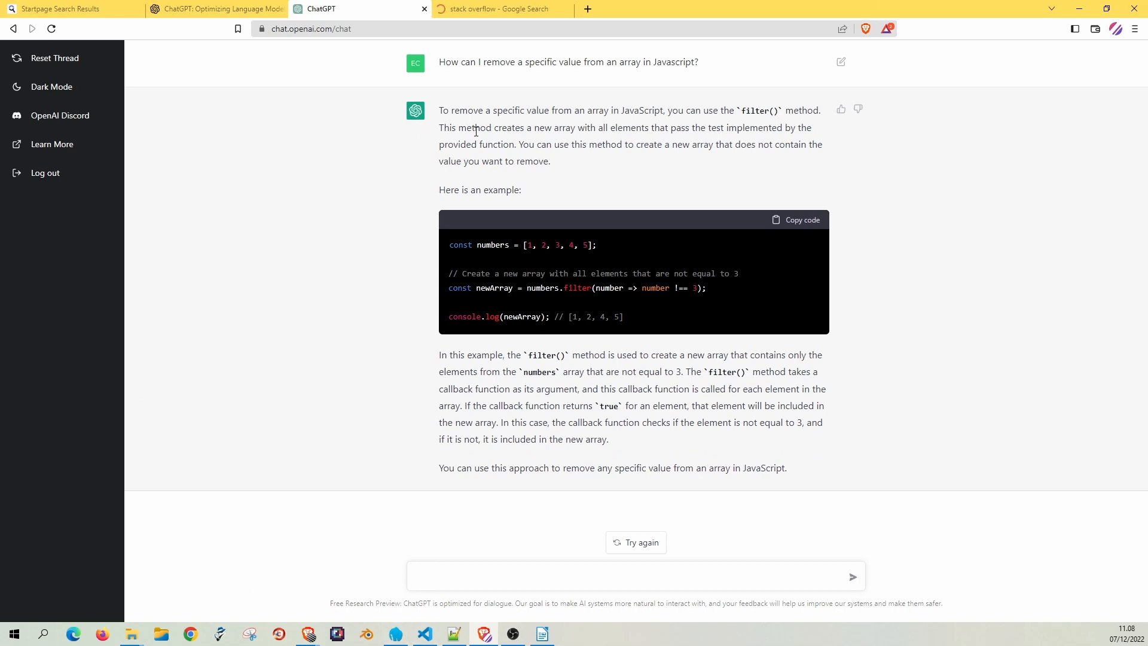
mouse_move(483, 189)
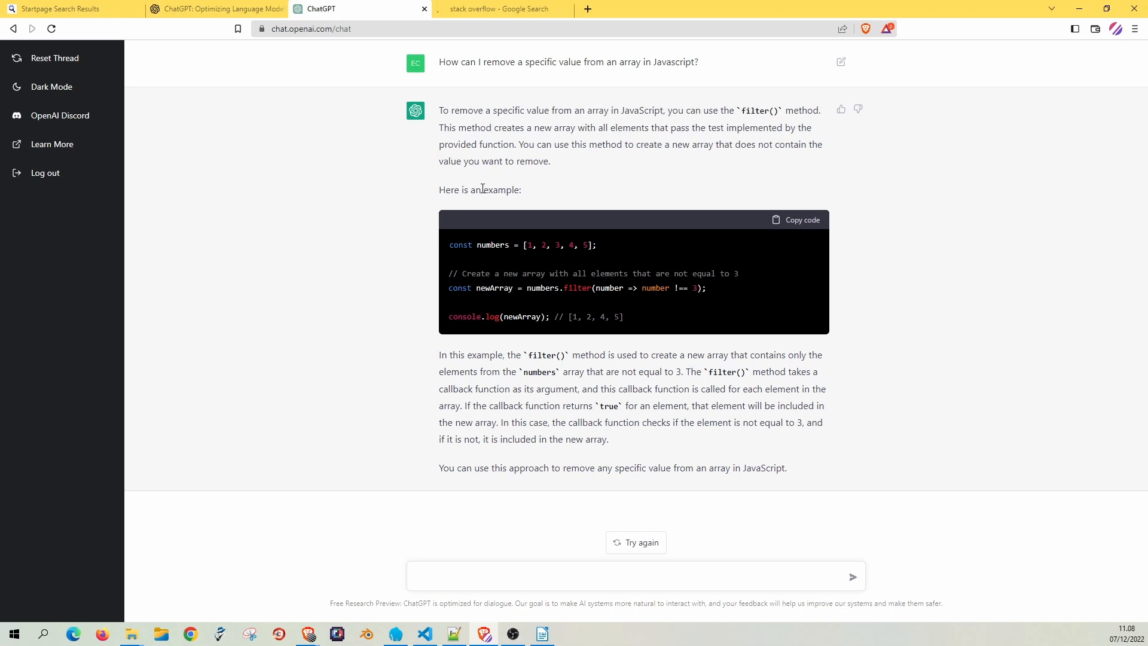
mouse_move(486, 209)
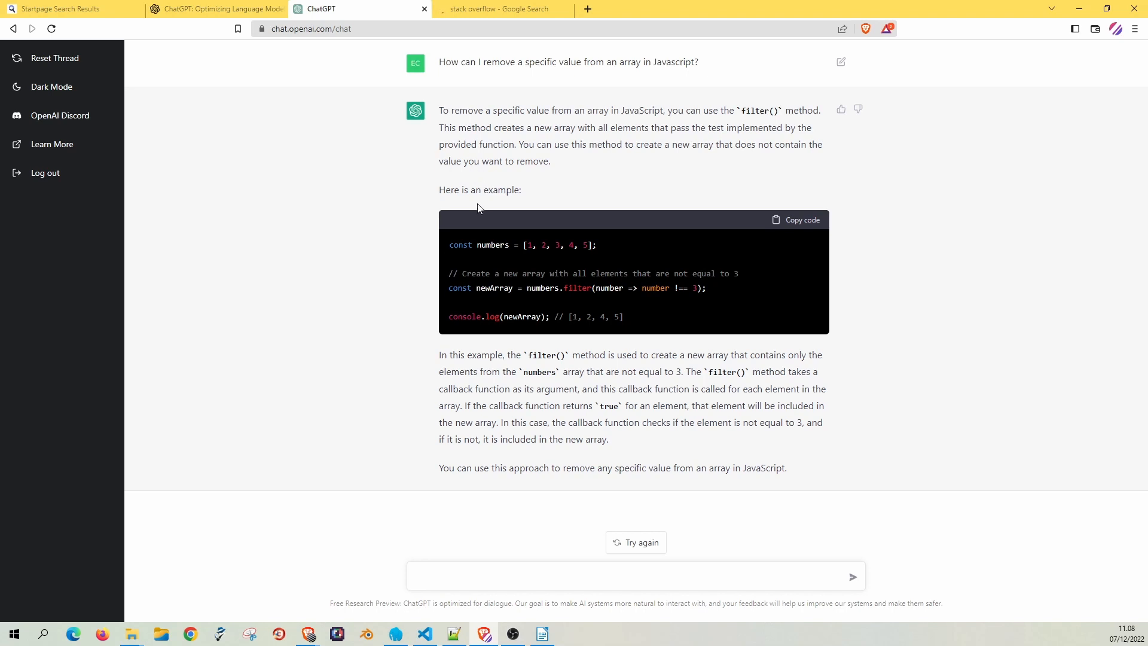
mouse_move(473, 205)
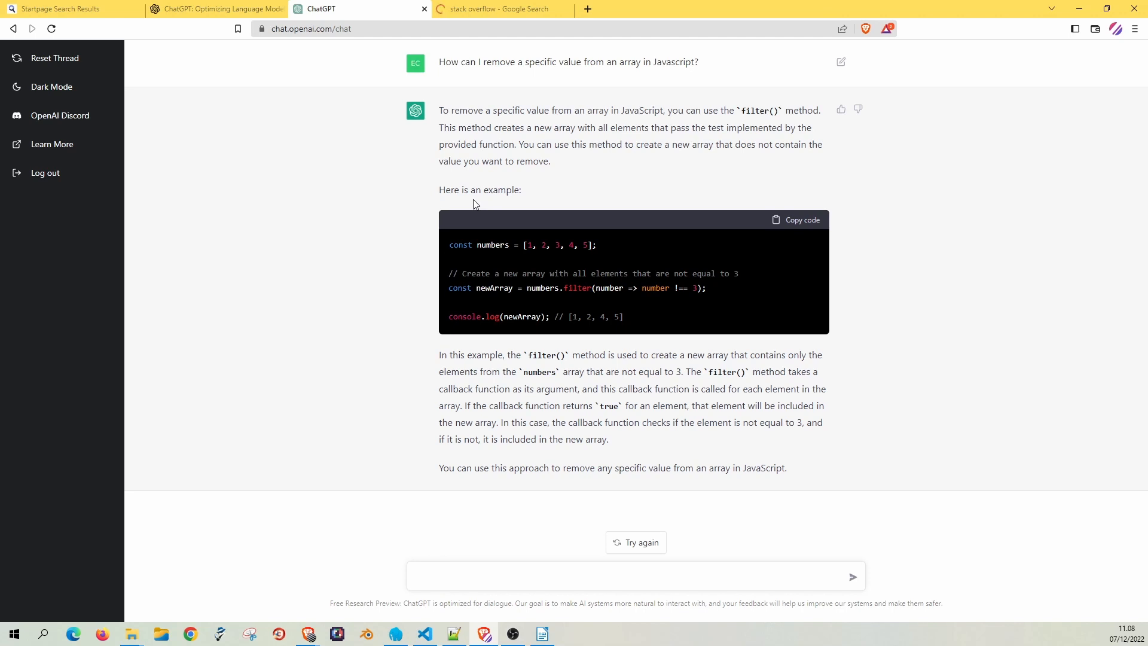
mouse_move(487, 193)
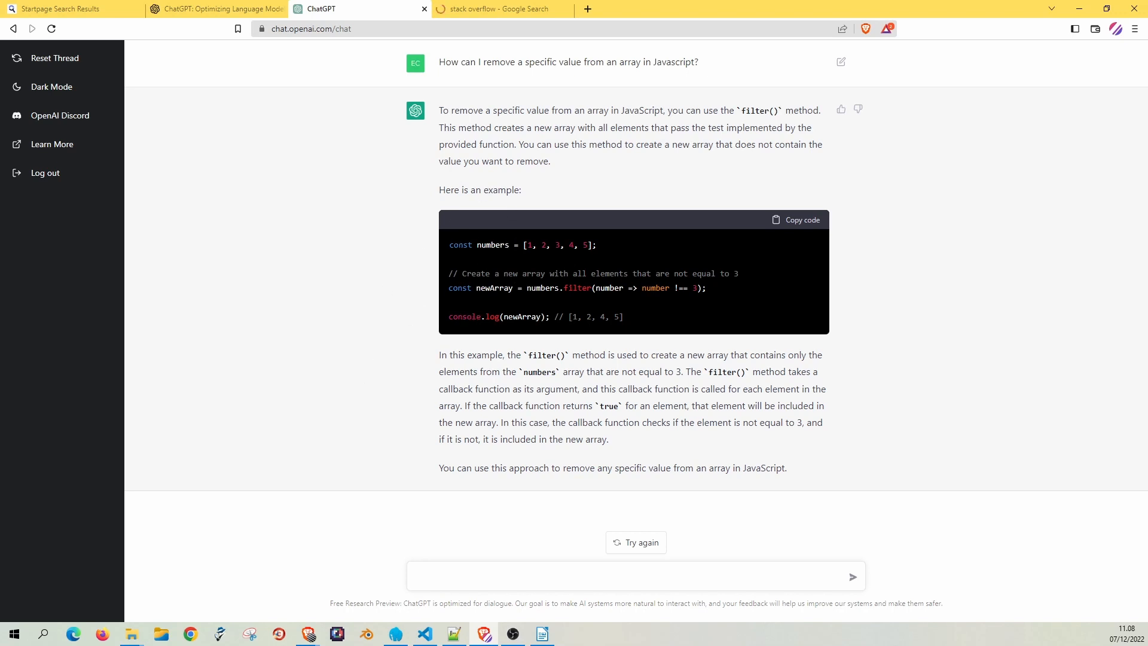
mouse_move(445, 298)
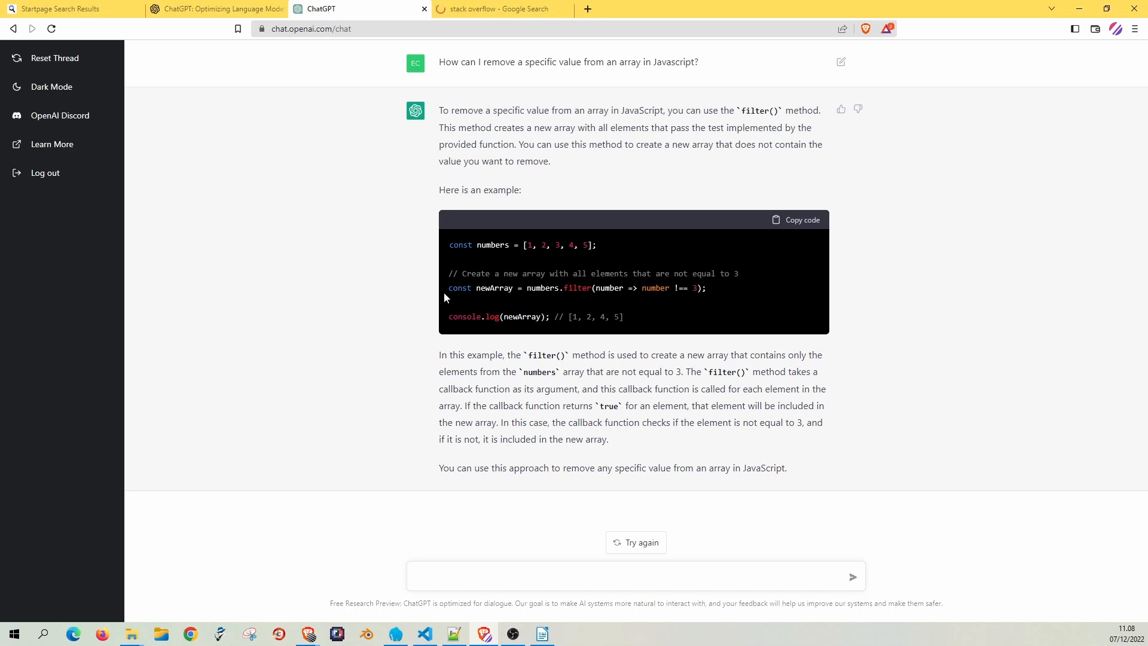
double_click(495, 287)
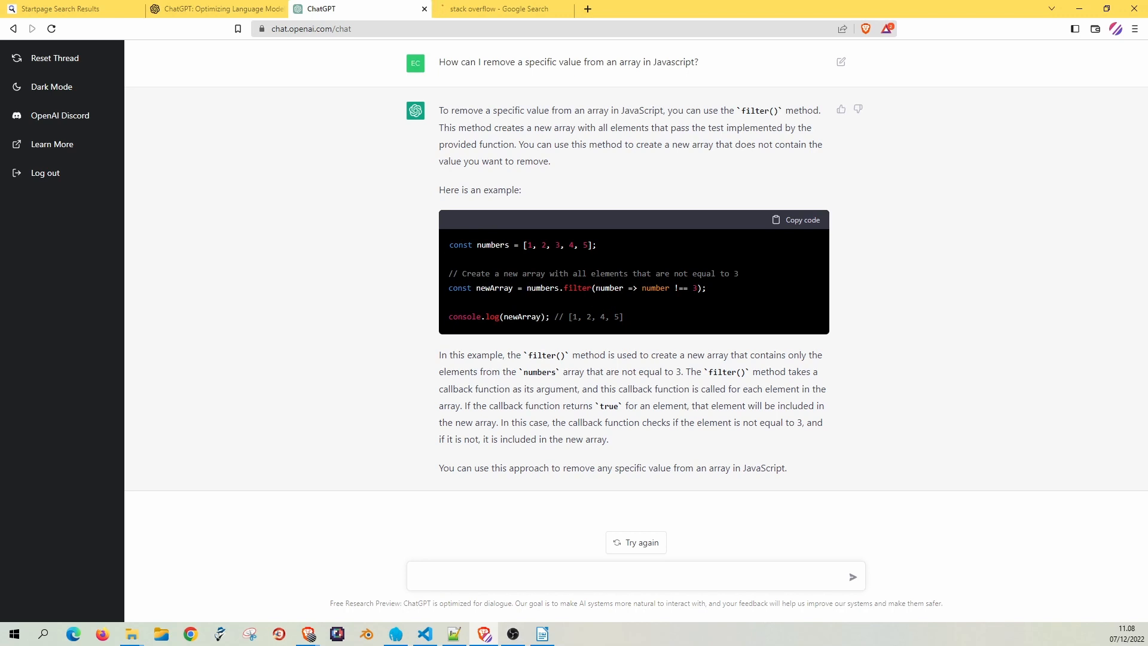
mouse_move(605, 300)
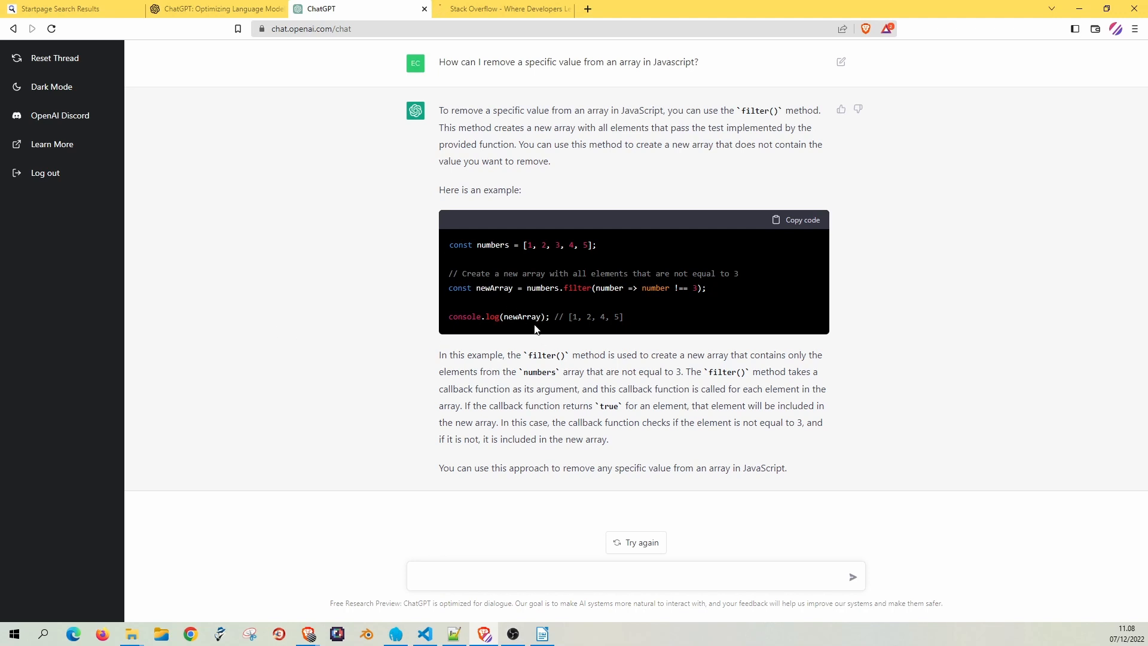
mouse_move(369, 380)
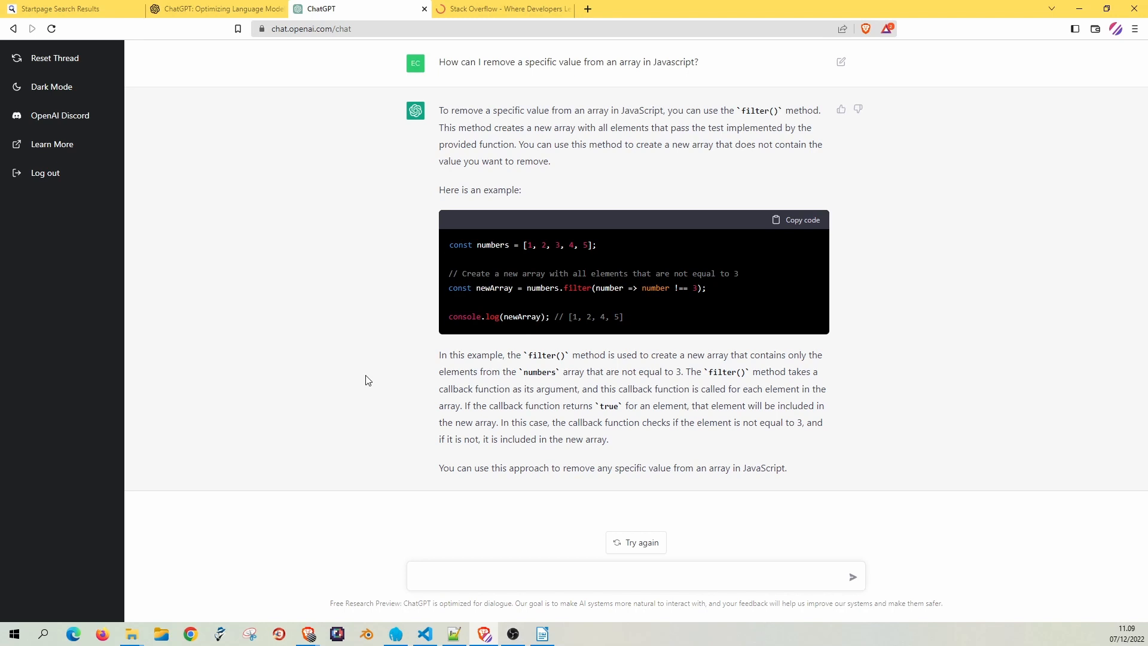
mouse_move(655, 238)
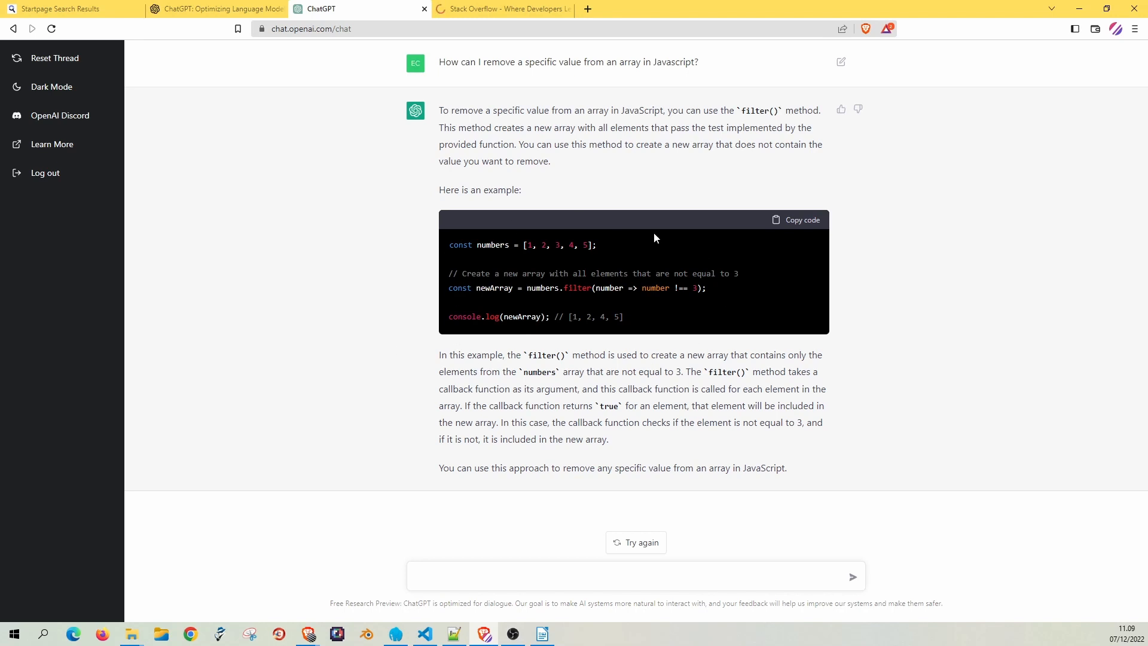
mouse_move(561, 366)
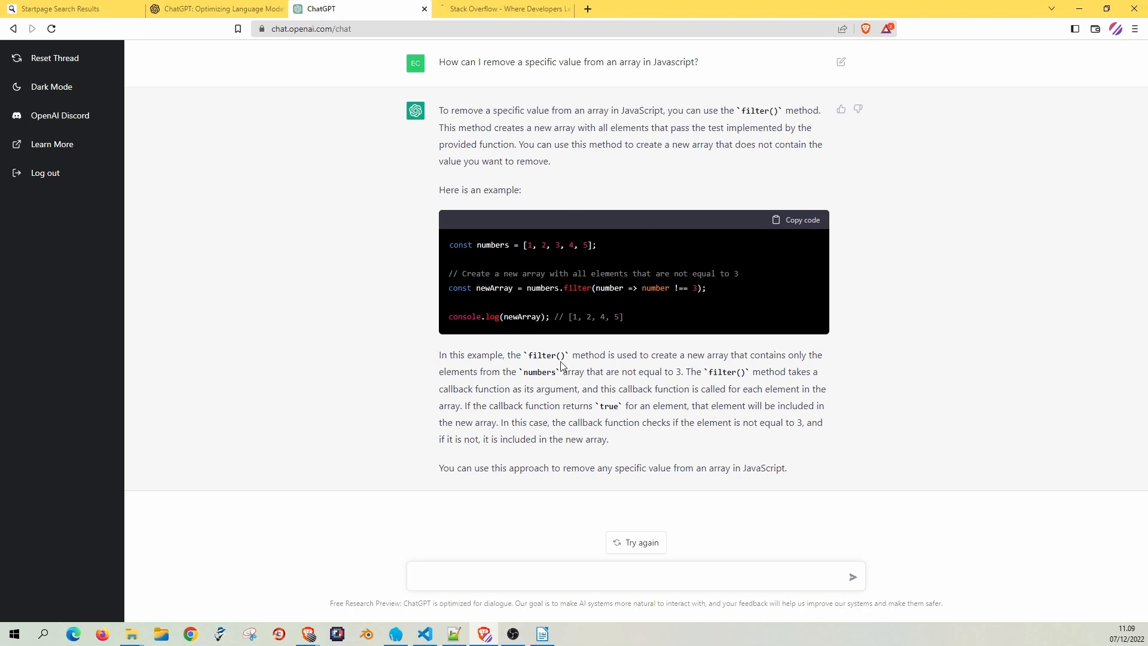
mouse_move(414, 415)
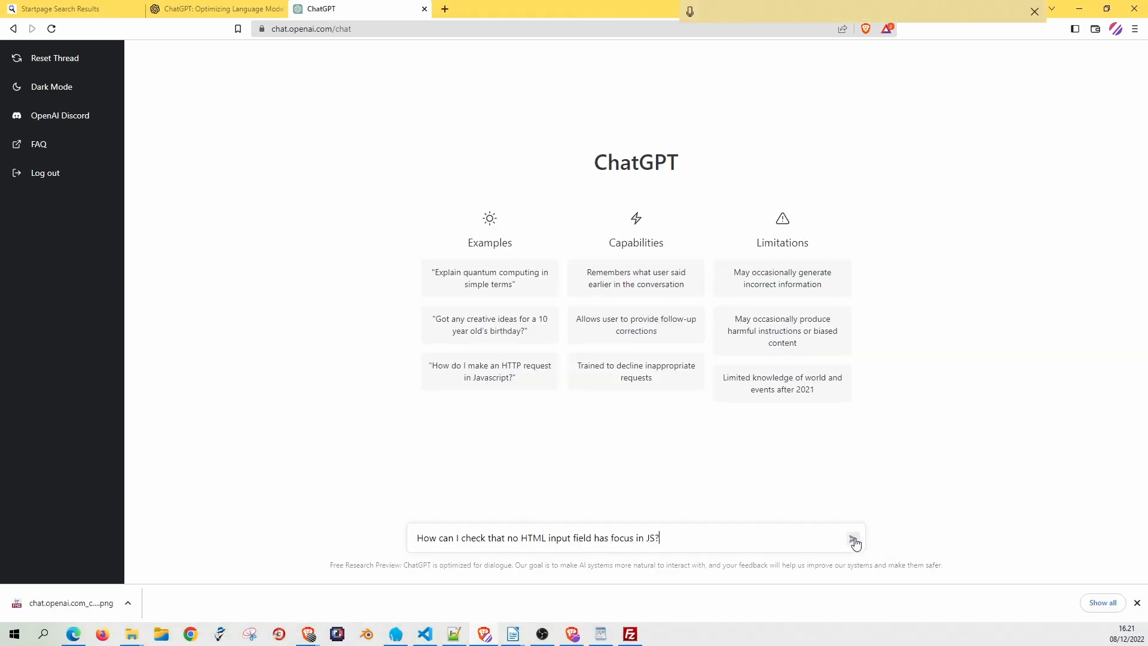
Send the input-focus question and highlight the document.activeElement and tag-name explanation in the answer.
left_click(854, 539)
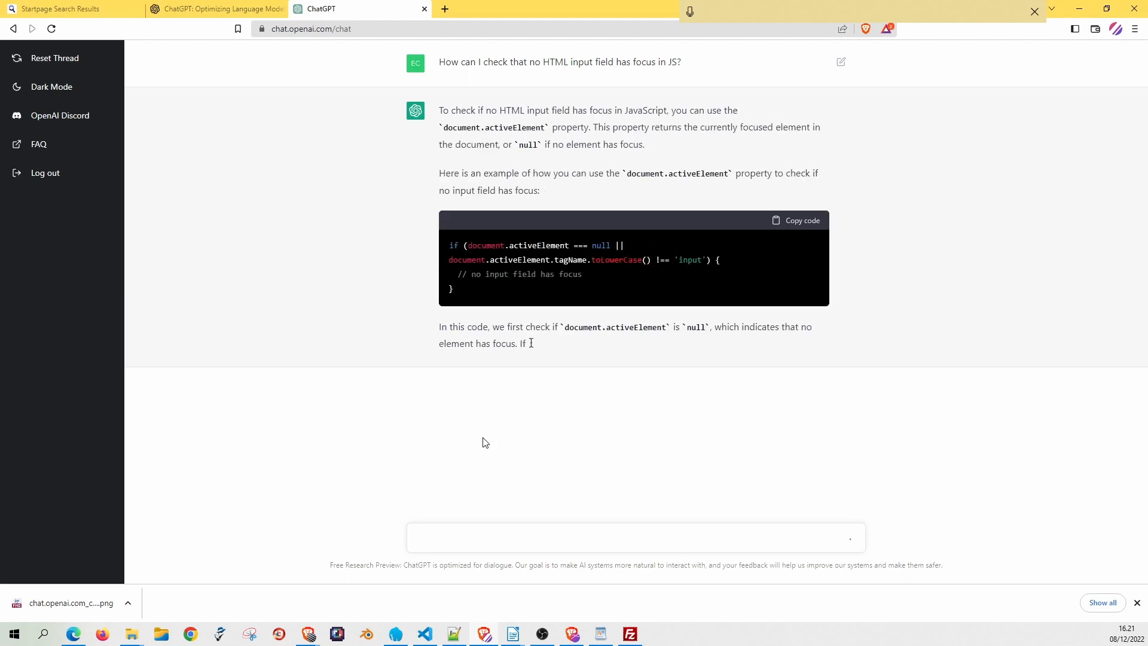
scroll("down", 3)
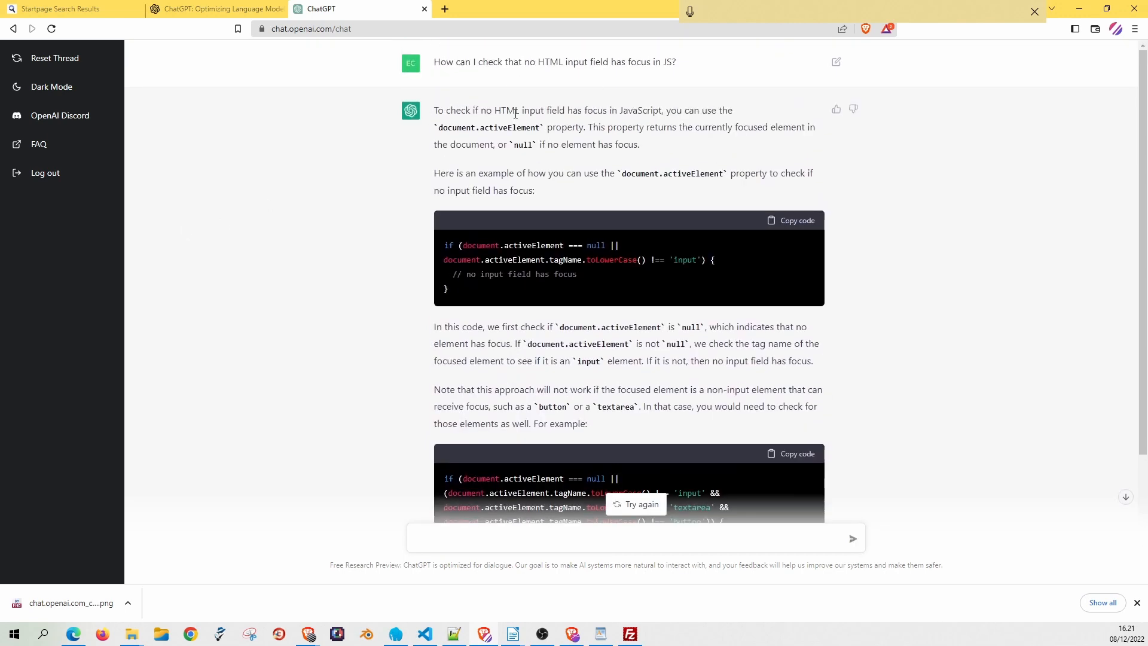
mouse_move(575, 103)
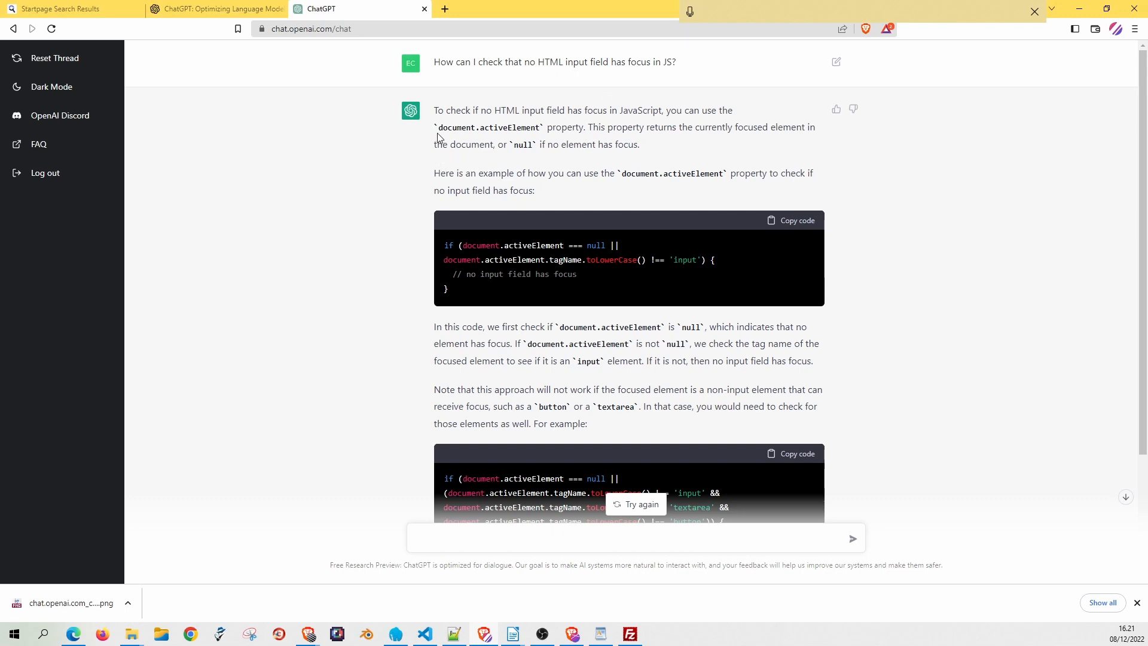
mouse_move(440, 172)
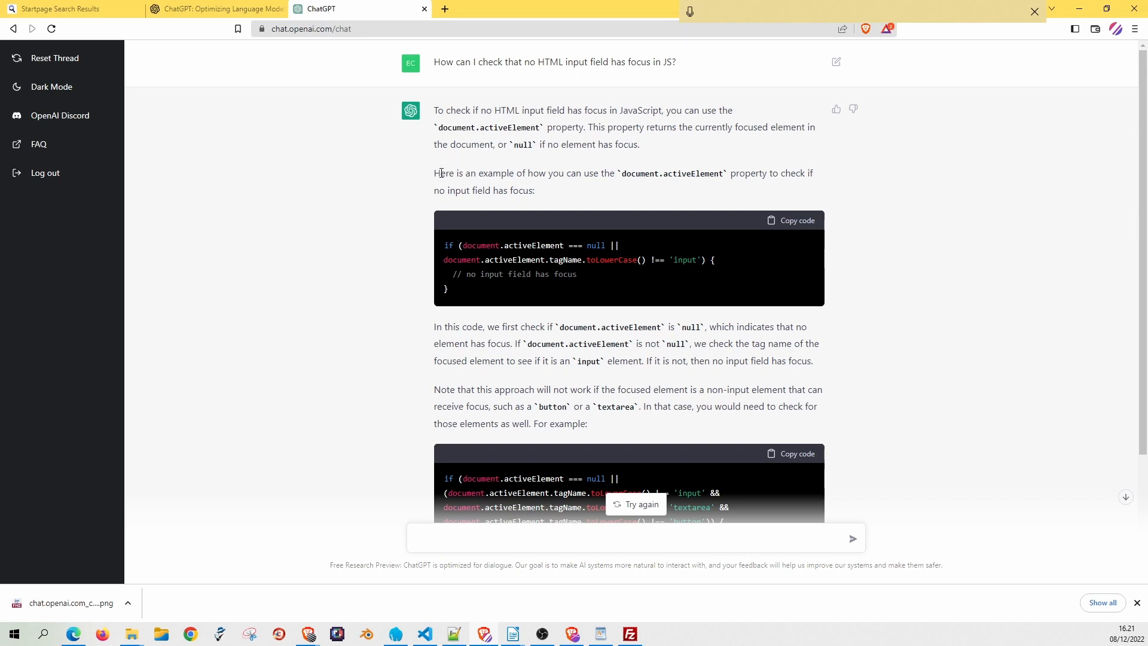
mouse_move(688, 132)
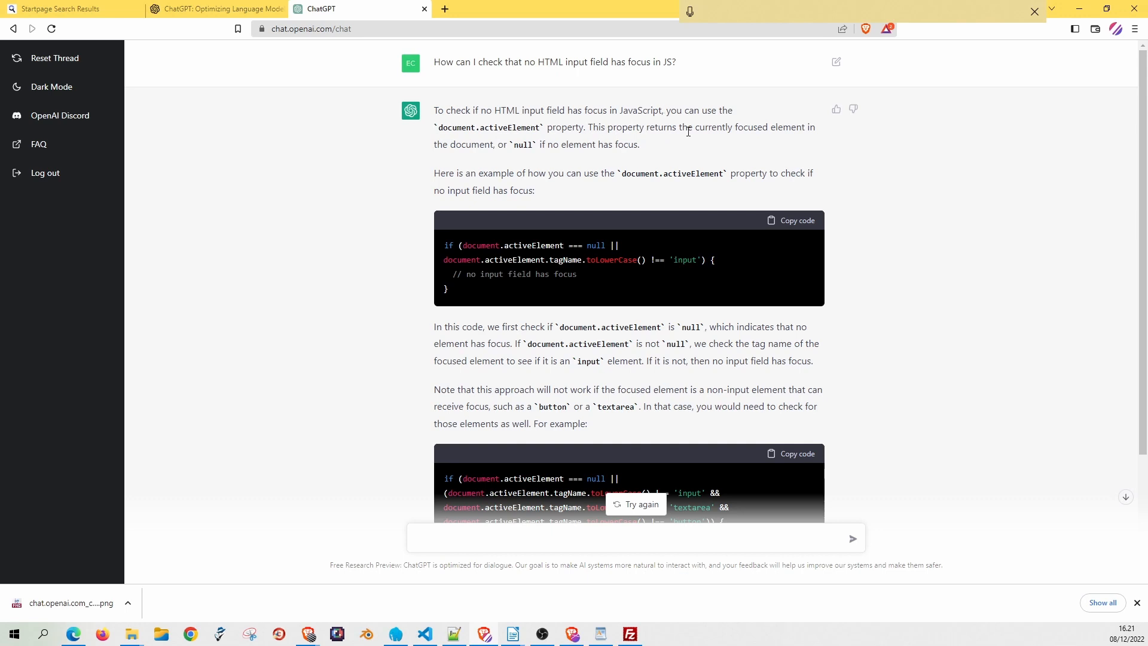
mouse_move(455, 155)
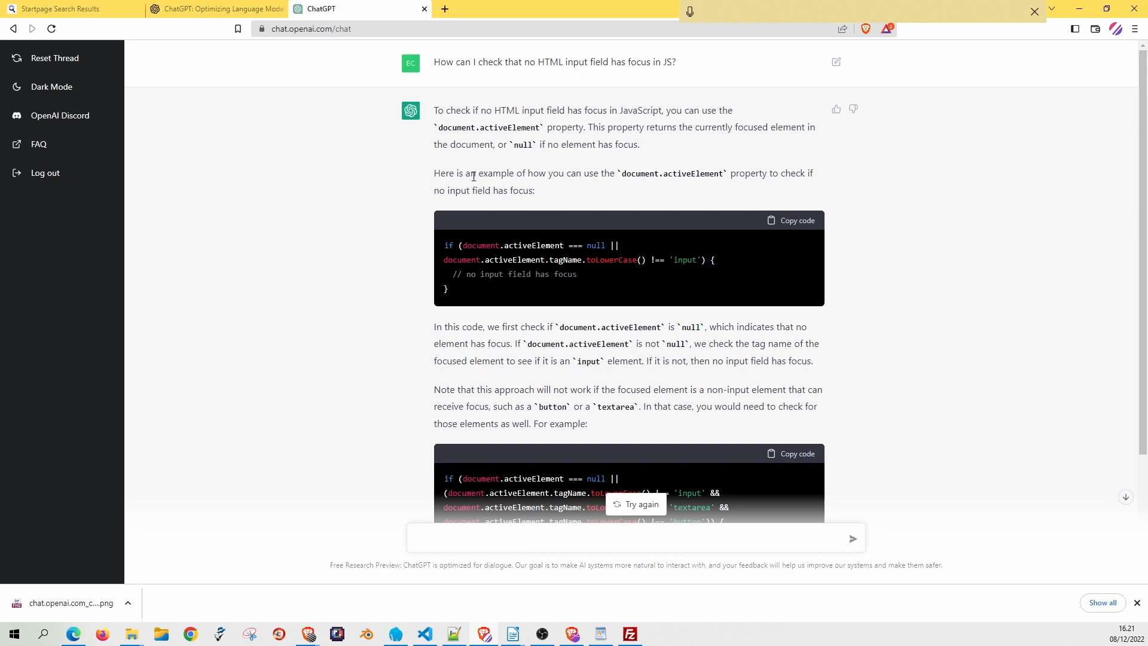
mouse_move(687, 182)
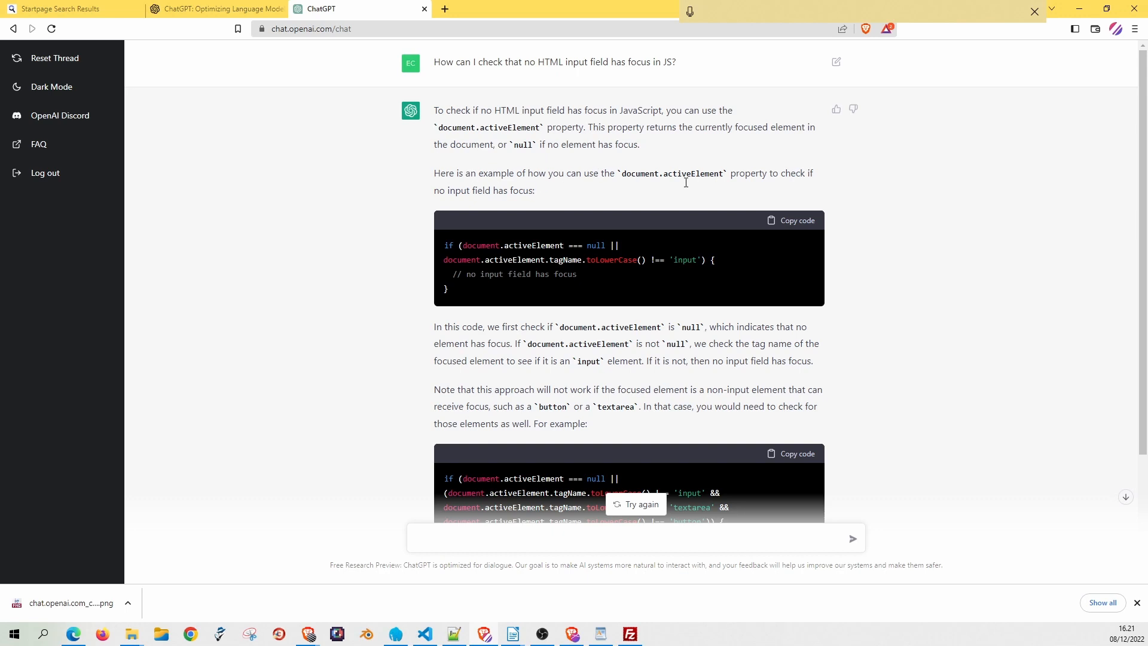
mouse_move(580, 179)
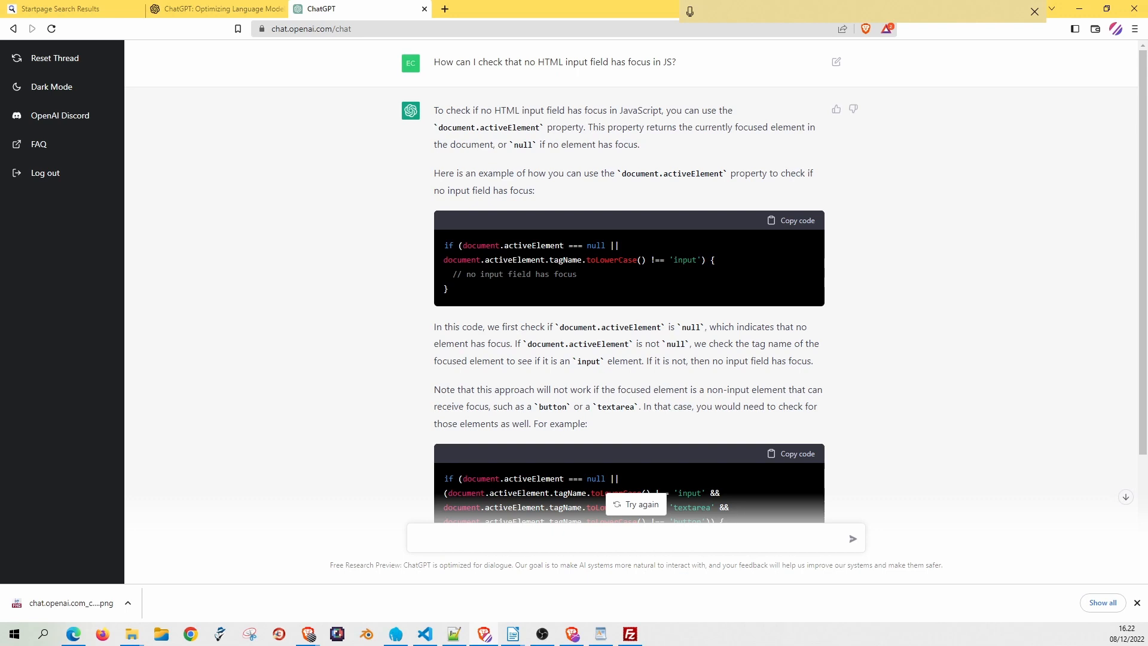
mouse_move(599, 283)
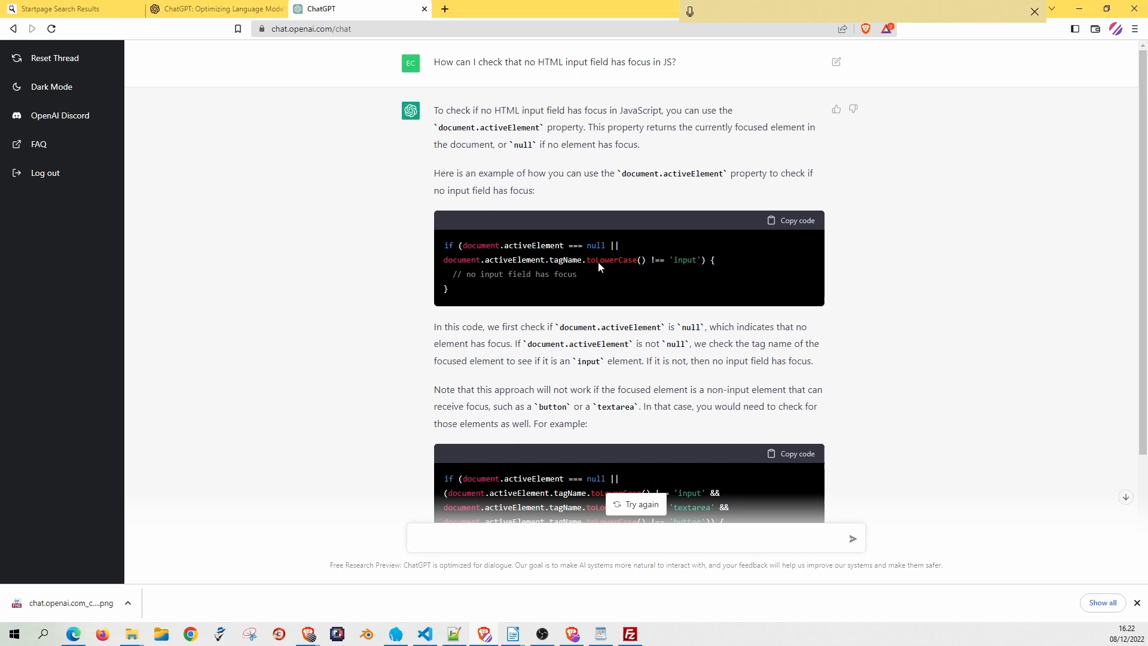
mouse_move(679, 286)
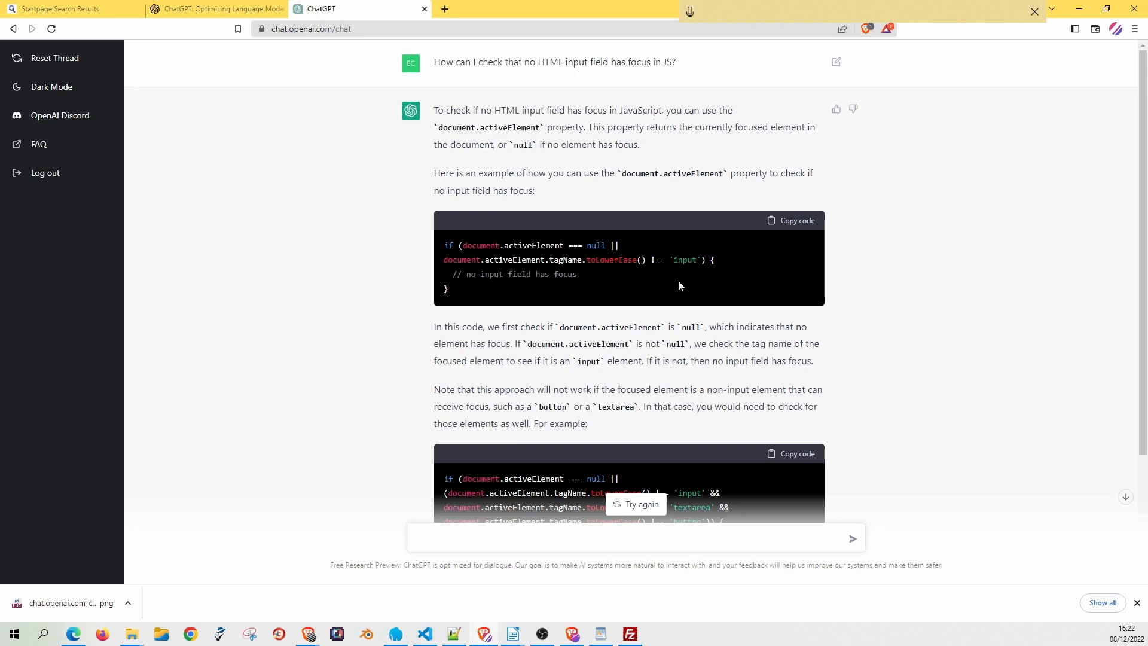
left_click_drag(433, 327, 688, 327)
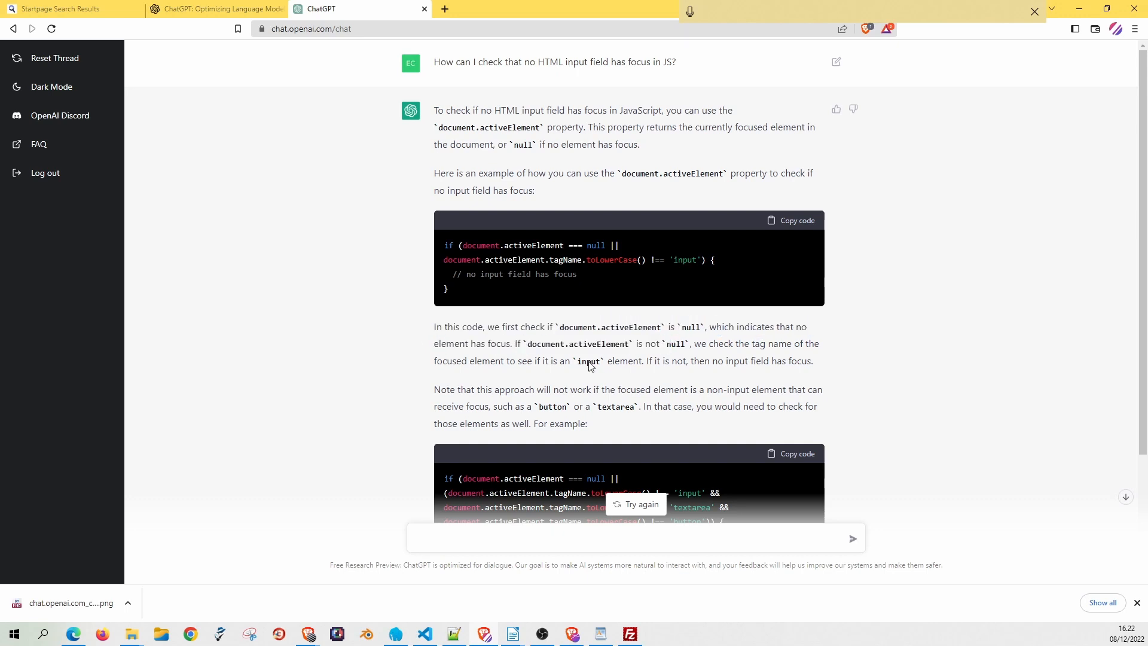
left_click_drag(443, 360, 644, 360)
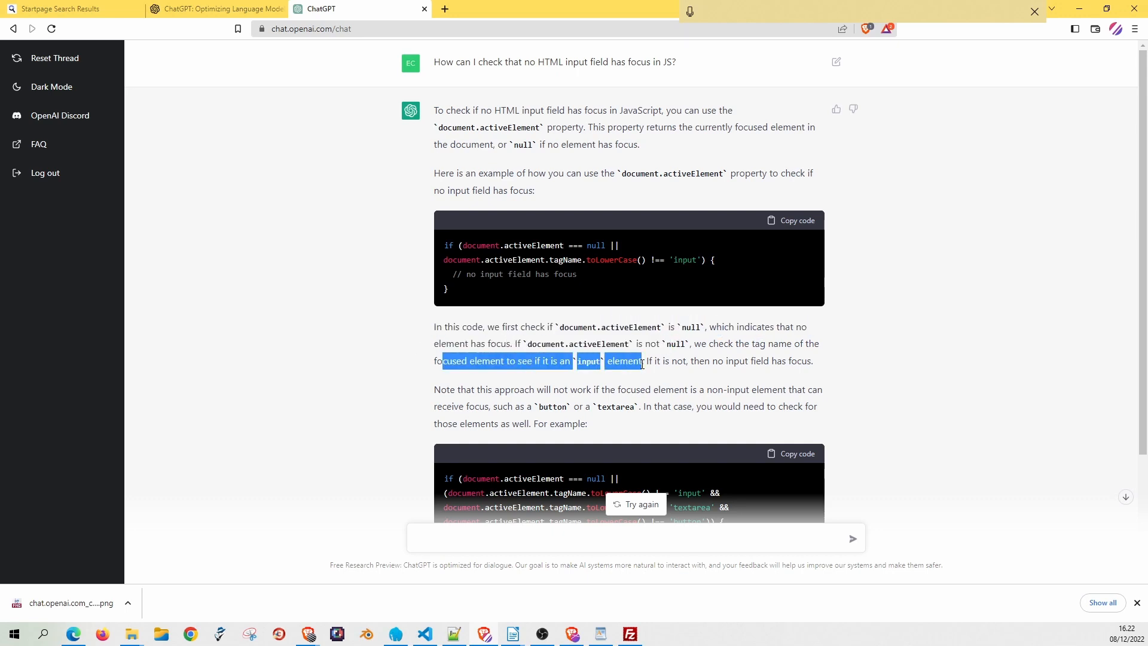
scroll("down", 3)
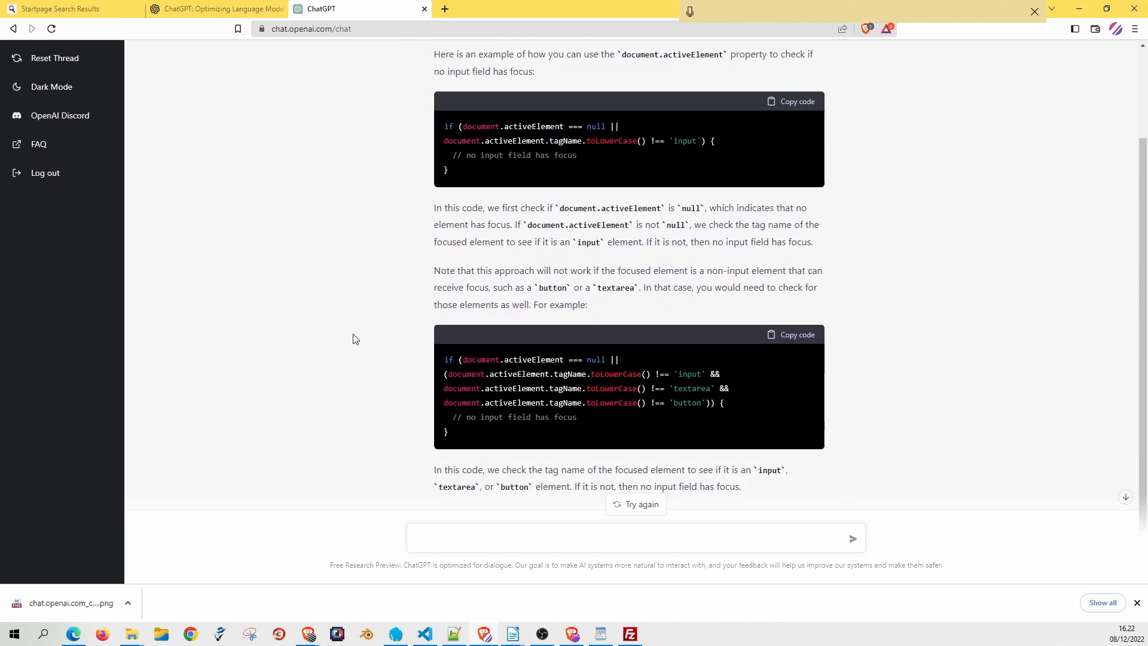
left_click_drag(506, 269, 758, 269)
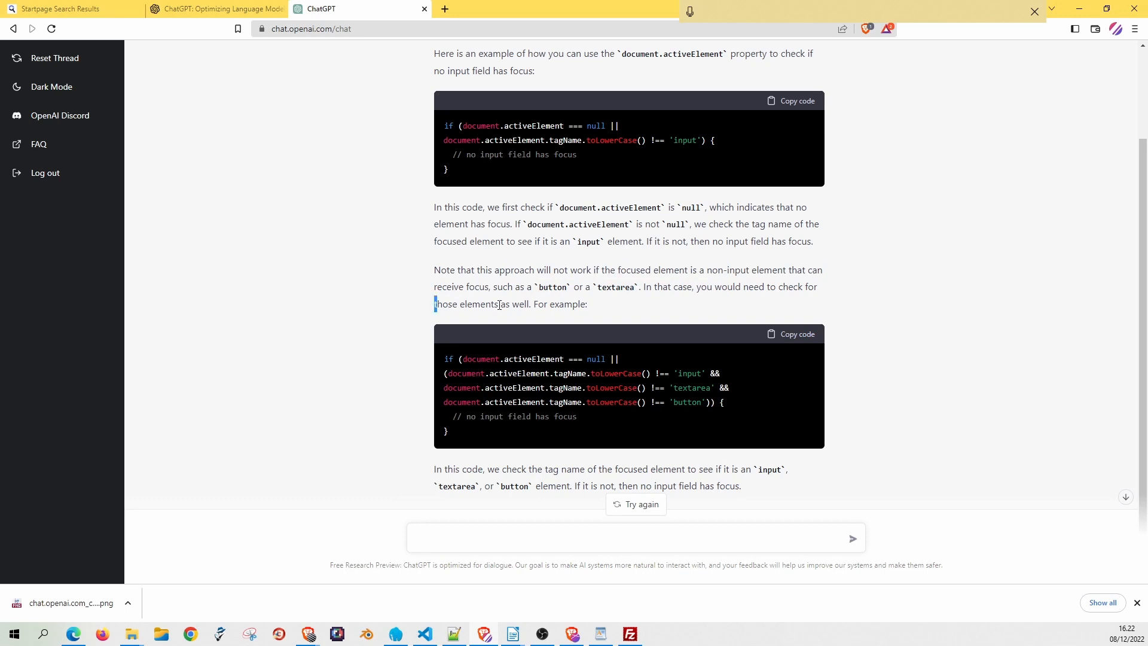
left_click_drag(434, 304, 588, 303)
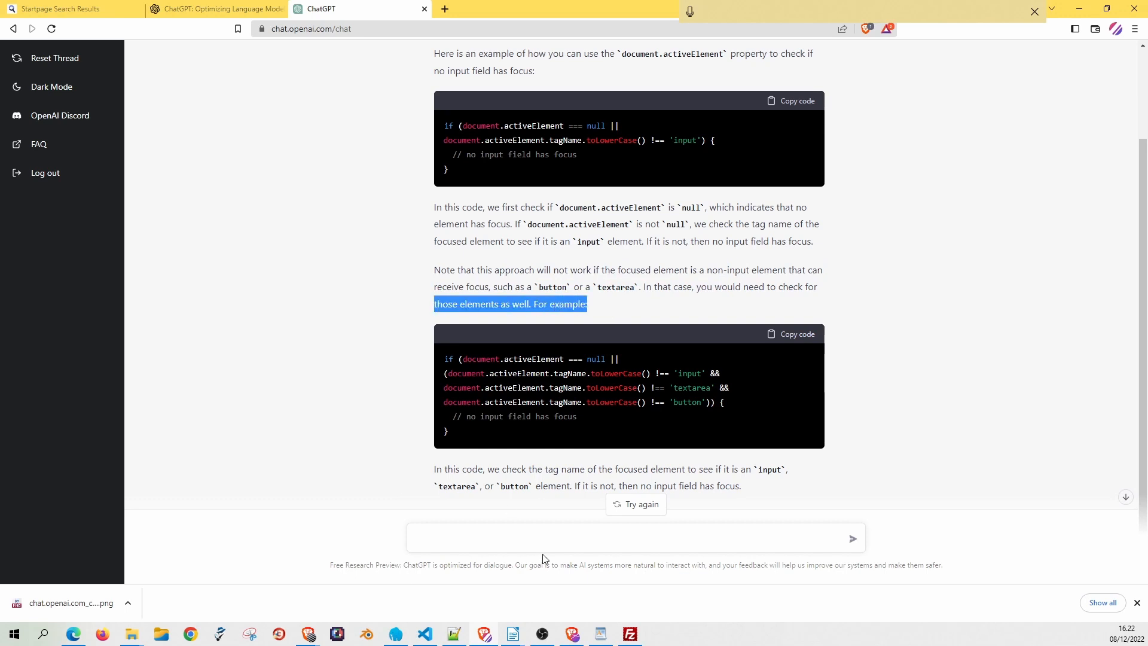
scroll("up", 3)
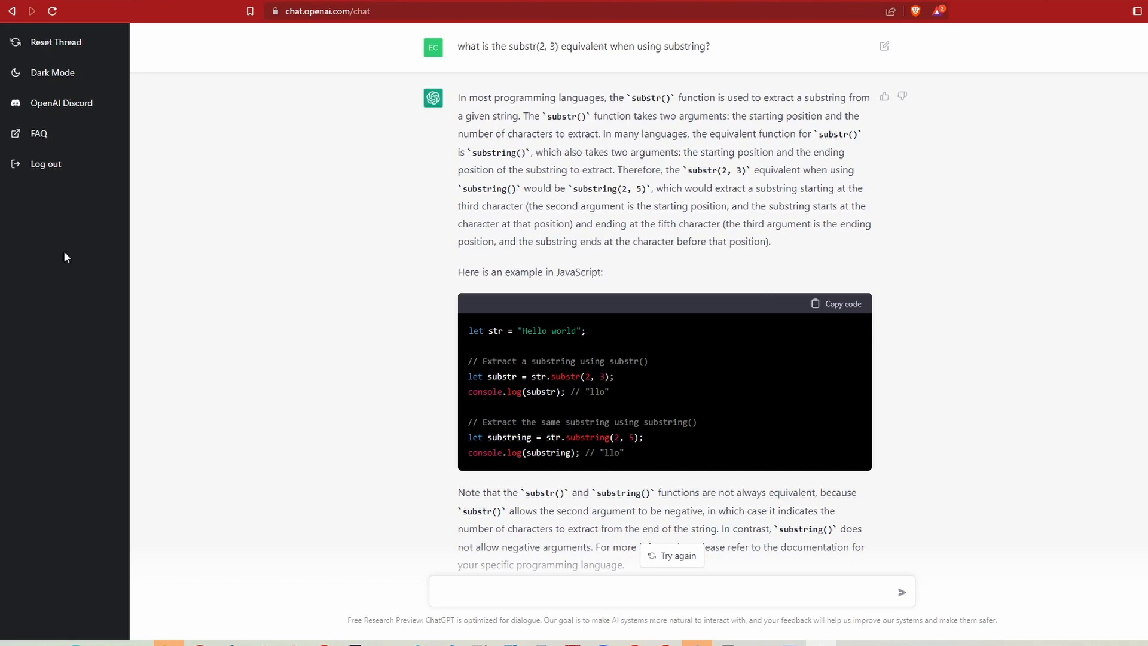
mouse_move(500, 60)
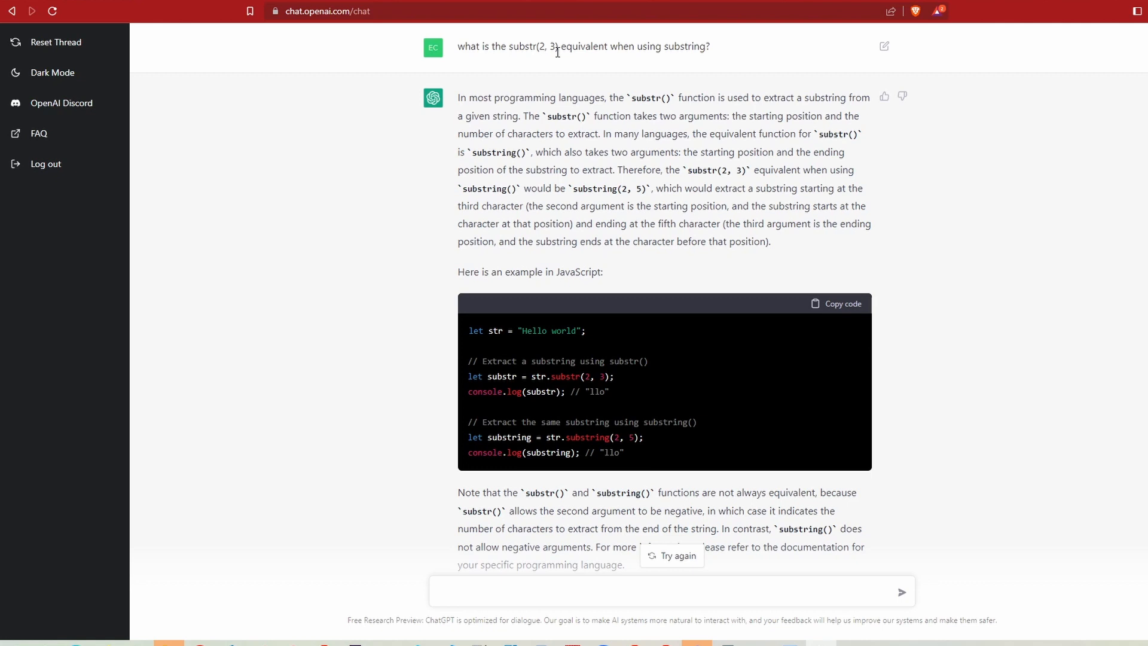
mouse_move(730, 56)
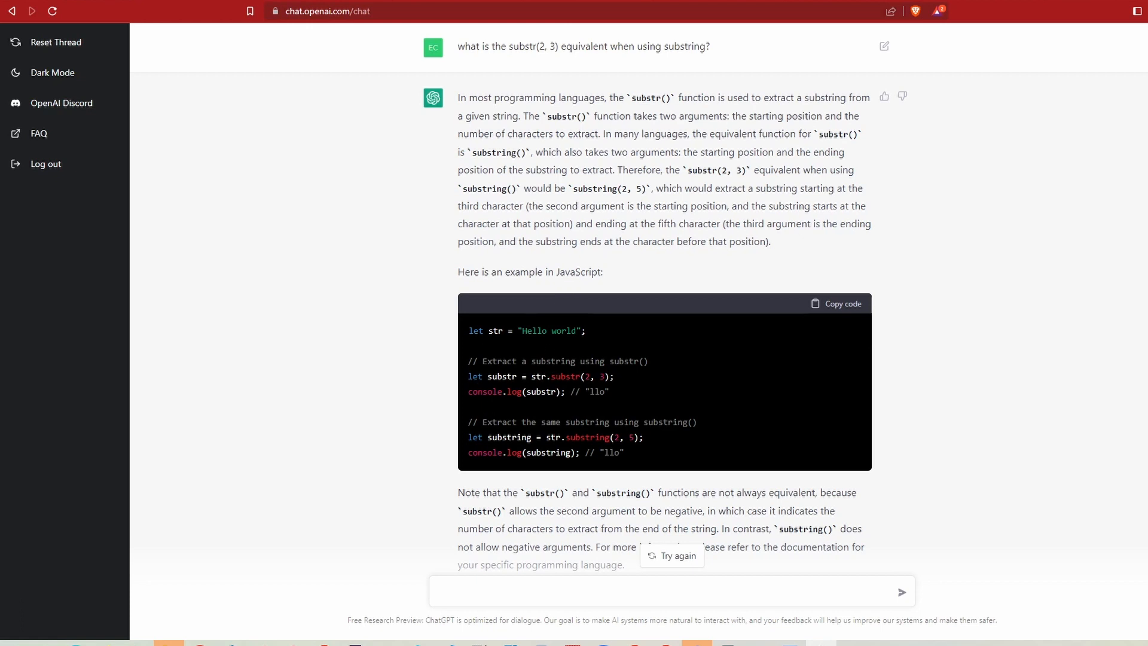
double_click(564, 376)
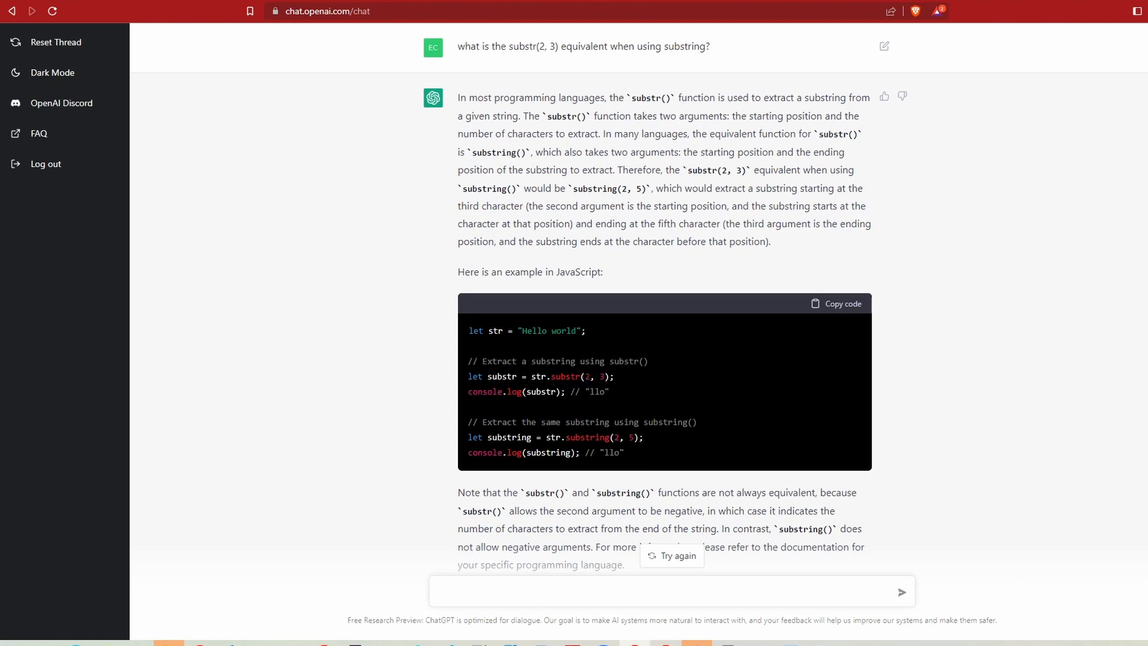
mouse_move(589, 391)
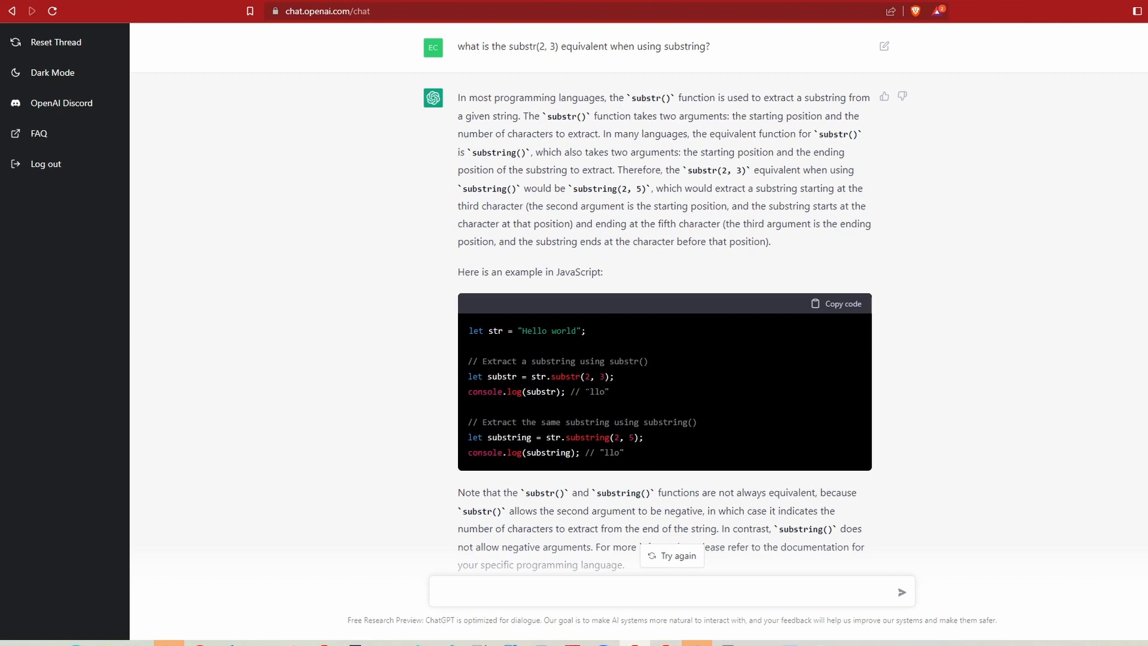
mouse_move(622, 434)
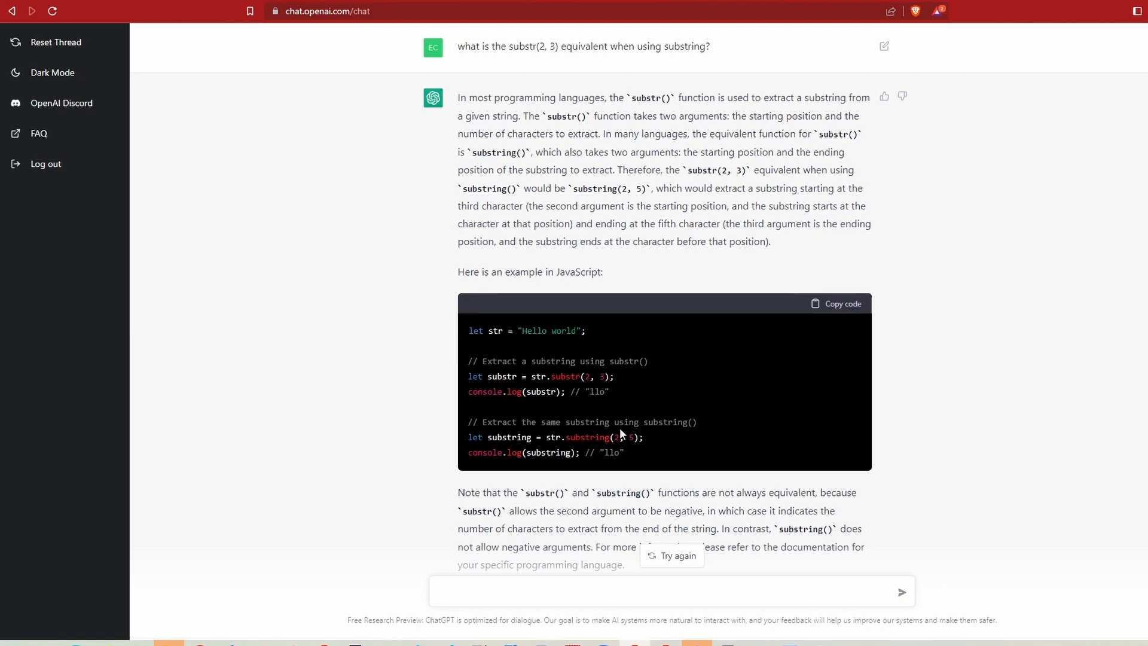
mouse_move(479, 418)
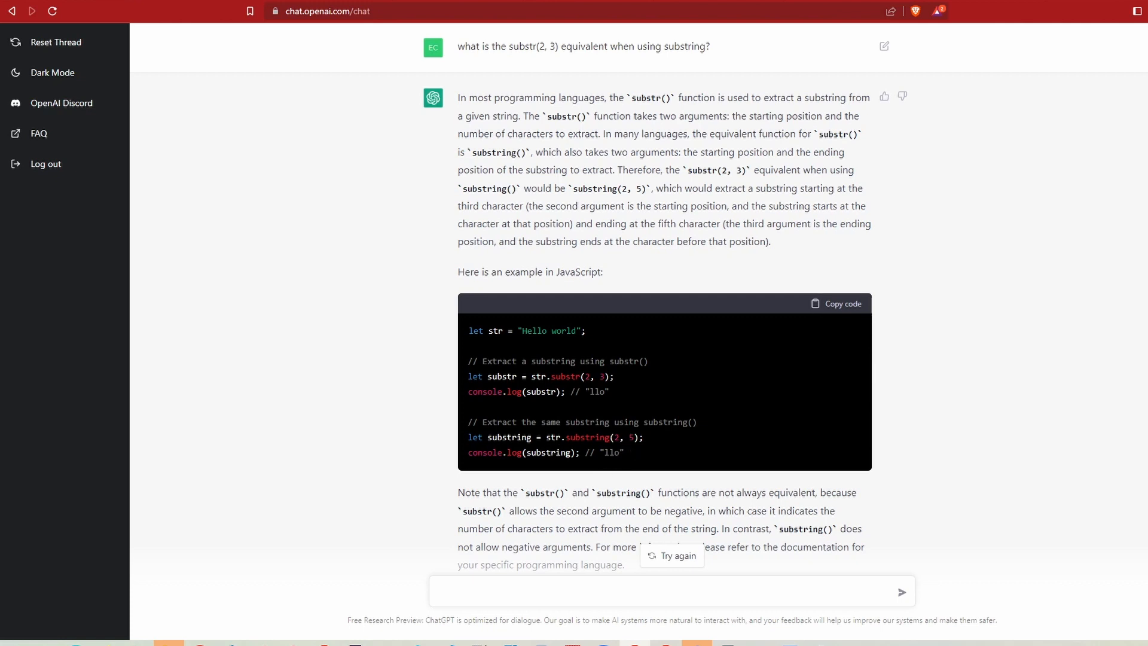
mouse_move(682, 361)
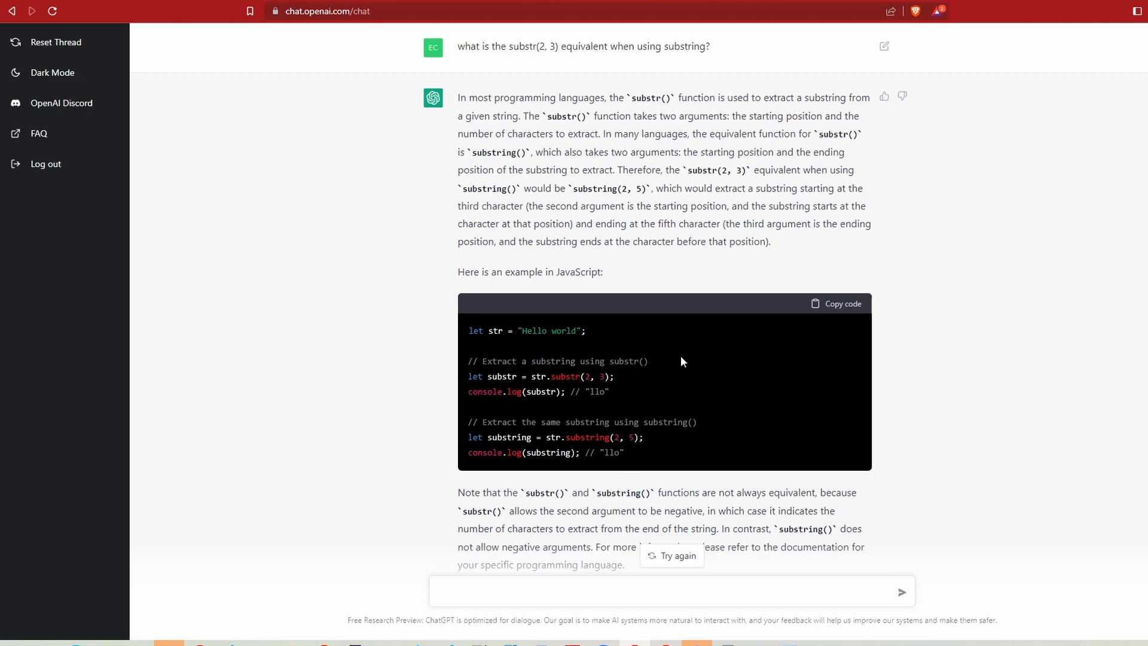
scroll("down", 3)
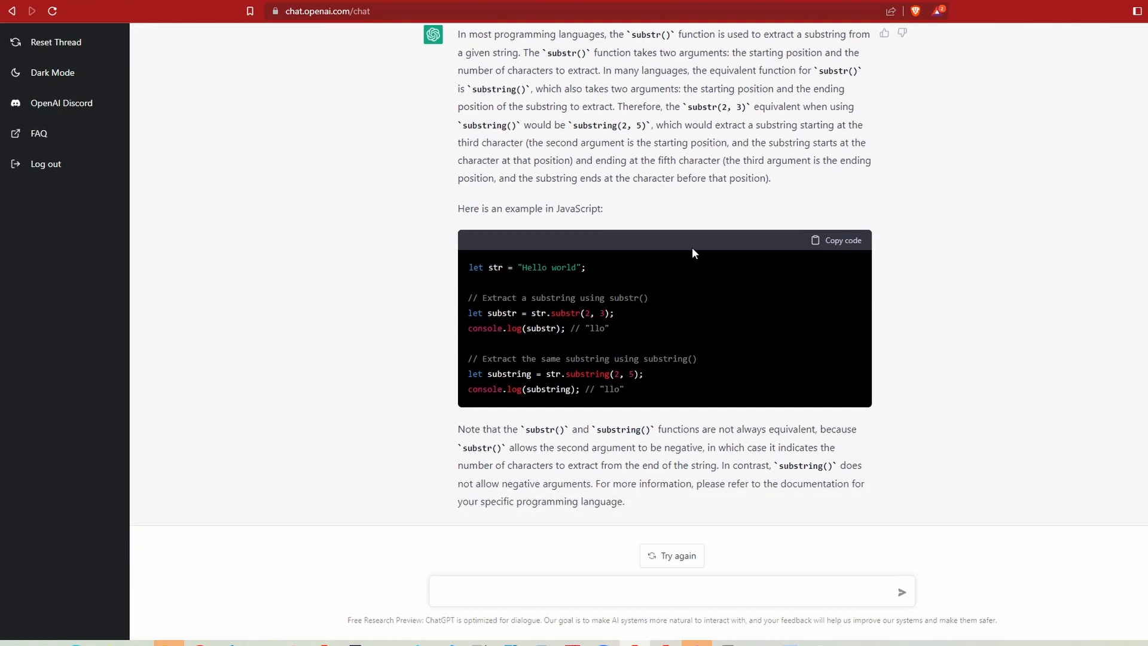